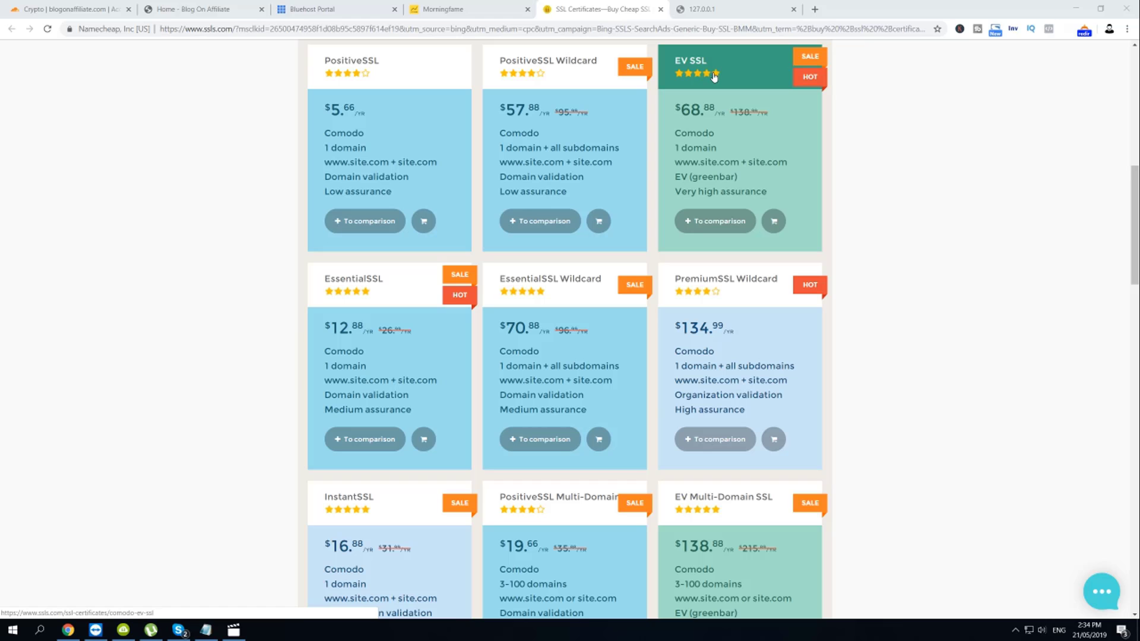
pyautogui.scroll(-3)
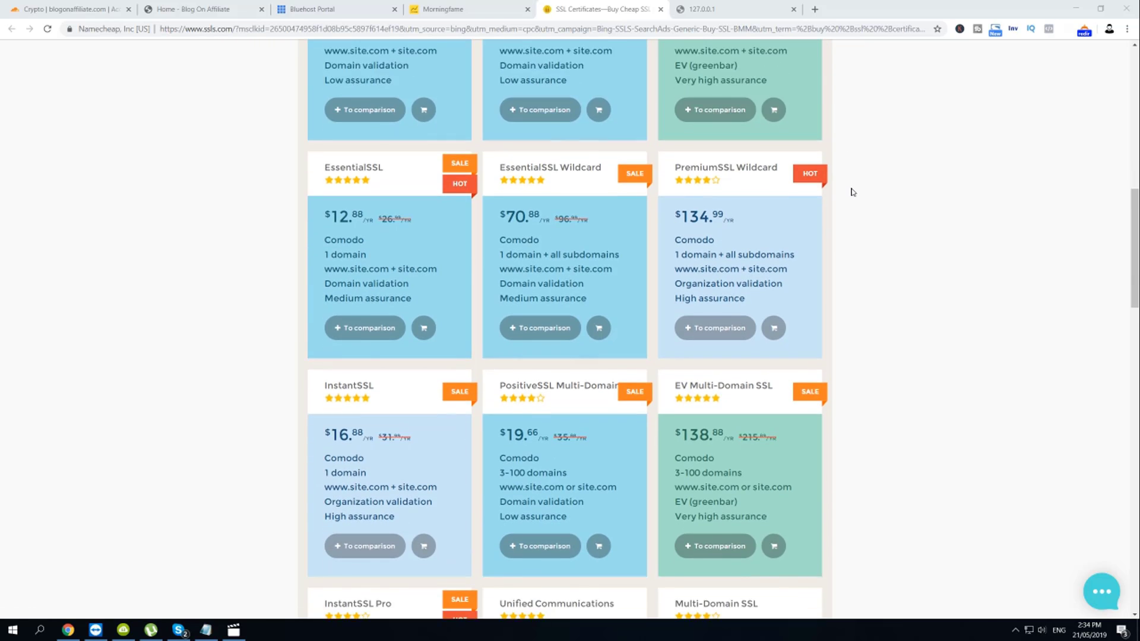
pyautogui.scroll(-3)
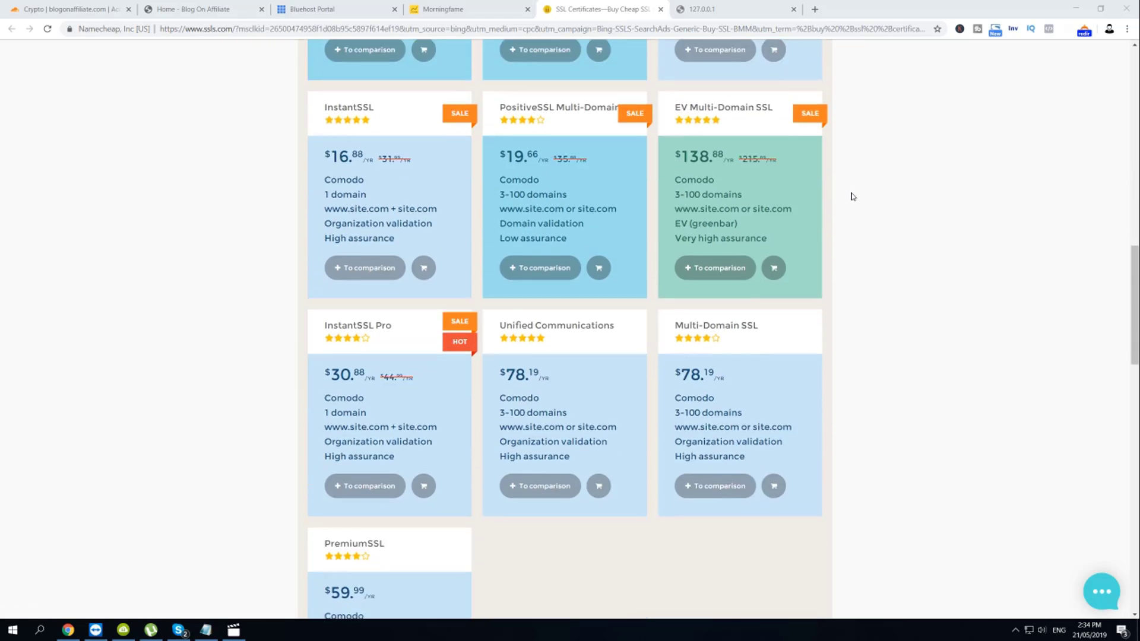
pyautogui.click(65, 9)
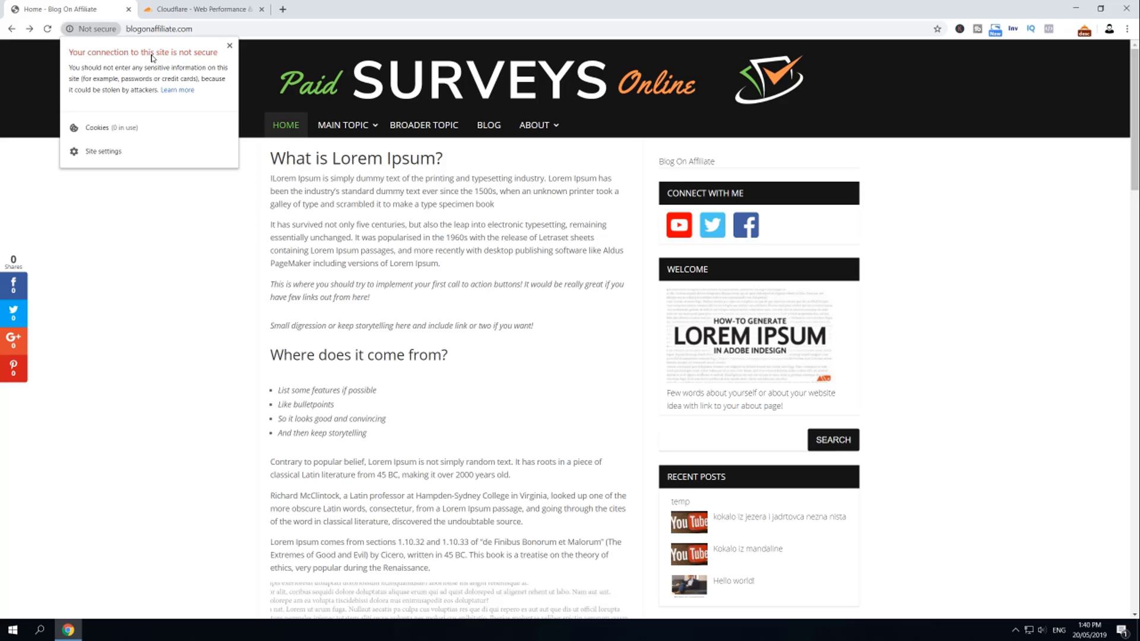
pyautogui.moveTo(167, 67)
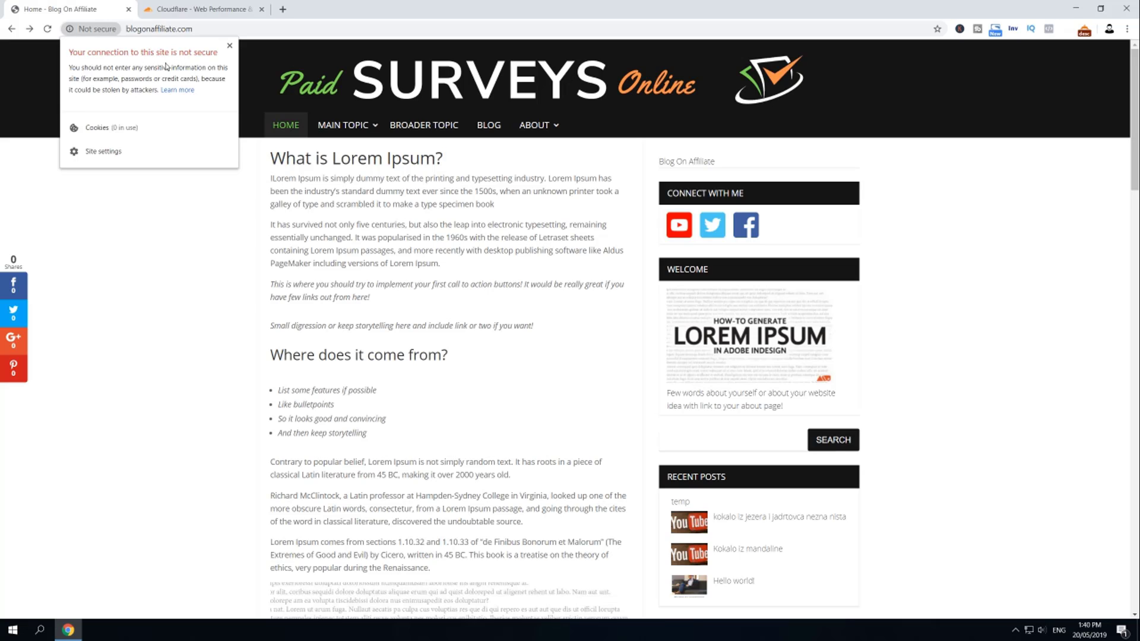
pyautogui.moveTo(152, 75)
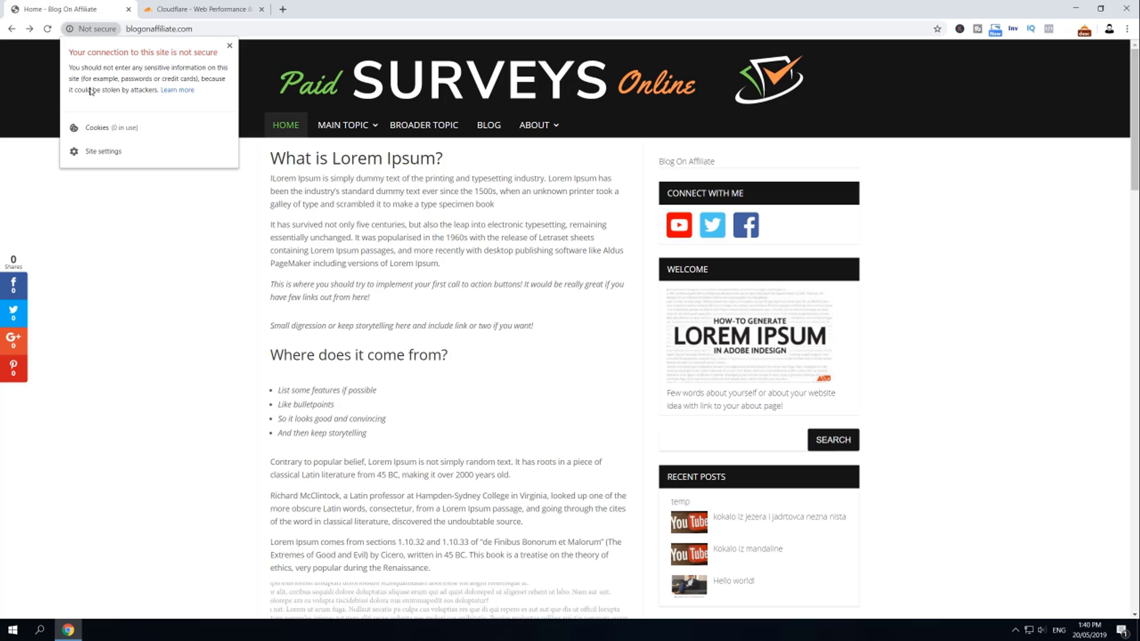
pyautogui.moveTo(179, 85)
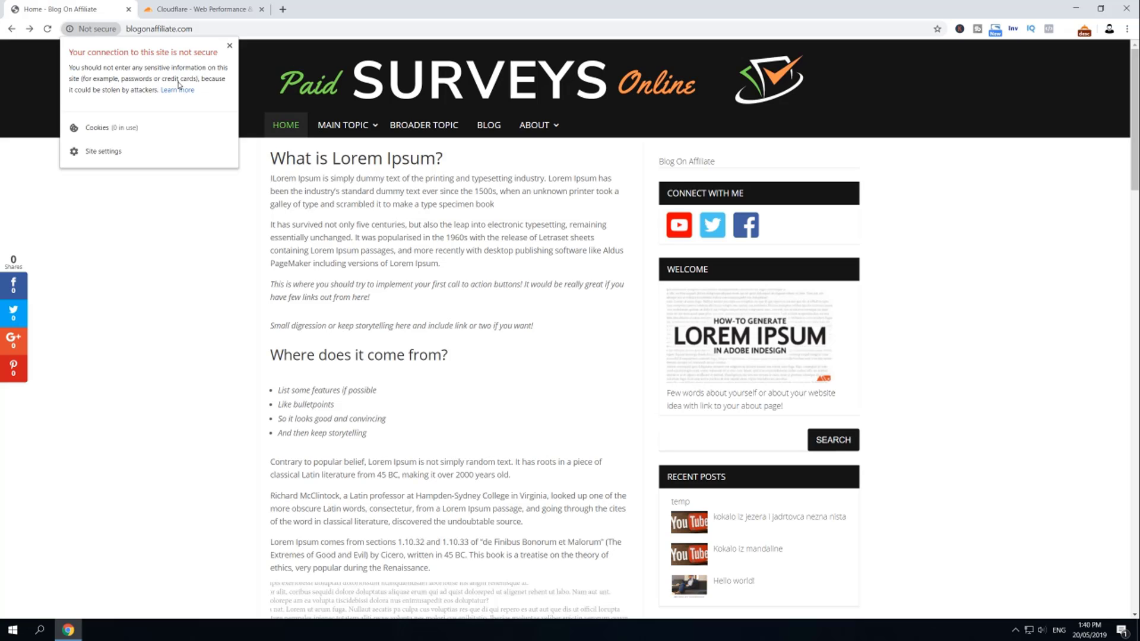
pyautogui.moveTo(20, 110)
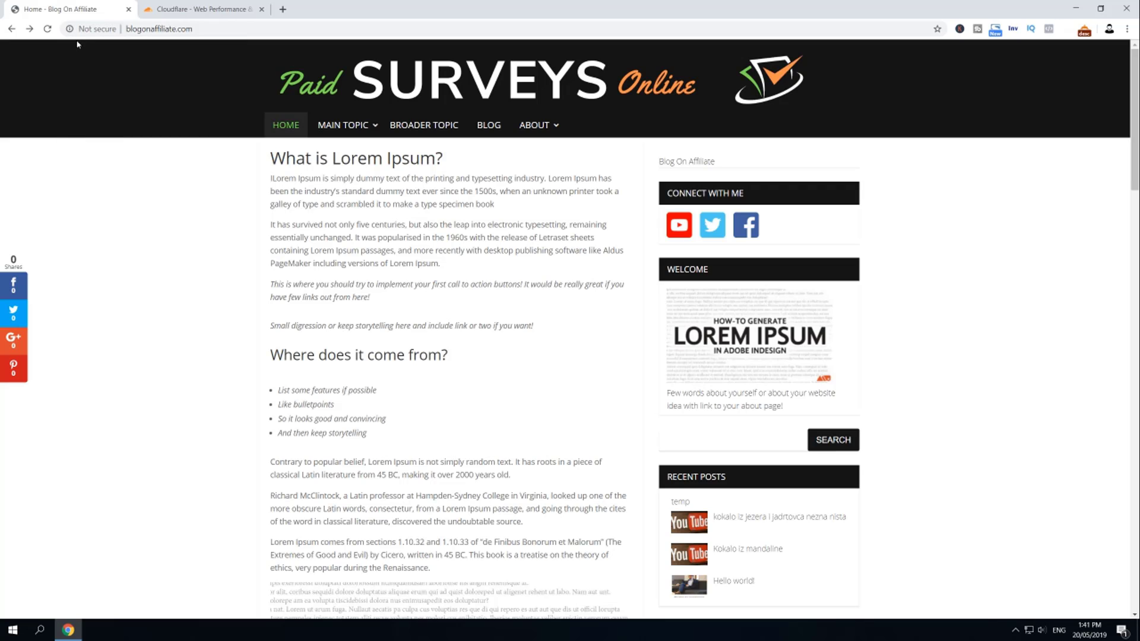
pyautogui.moveTo(208, 198)
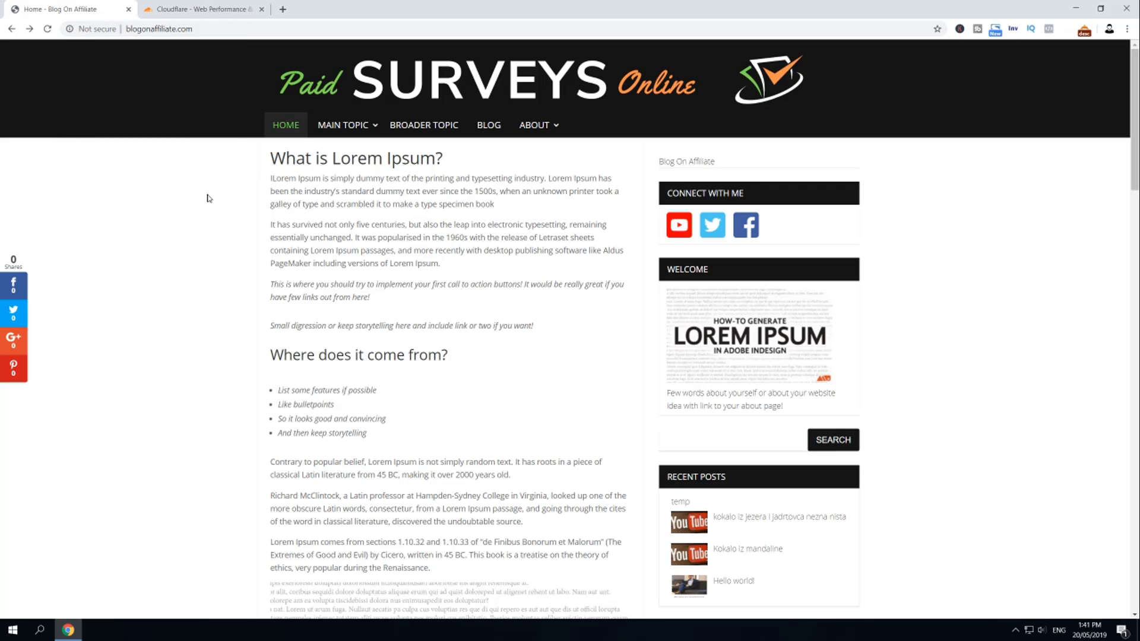
pyautogui.moveTo(178, 201)
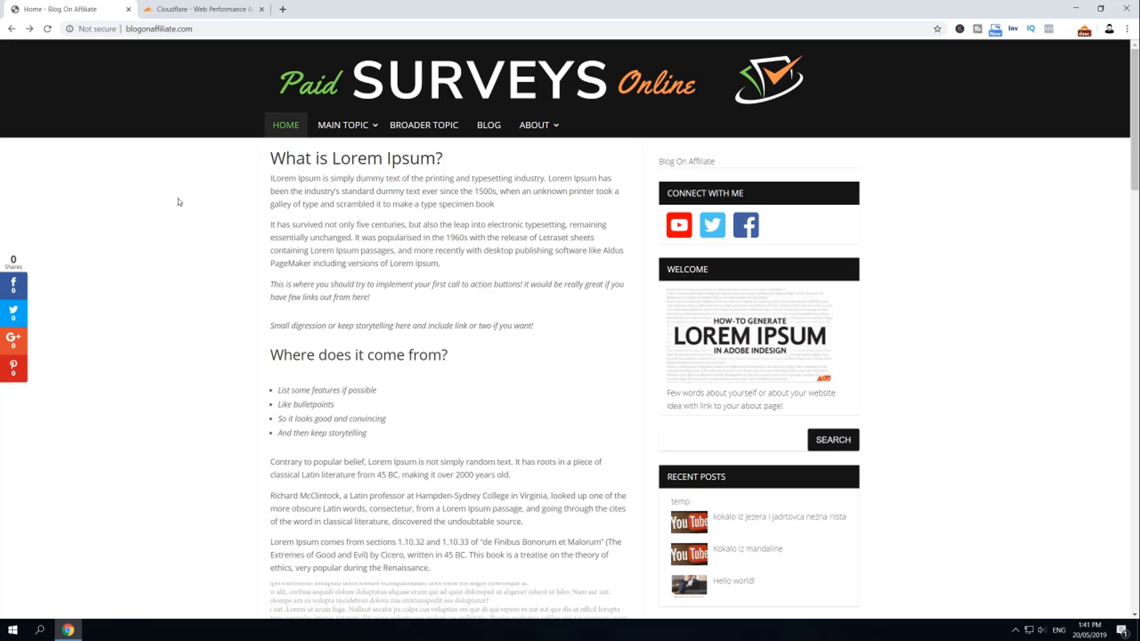
pyautogui.moveTo(113, 166)
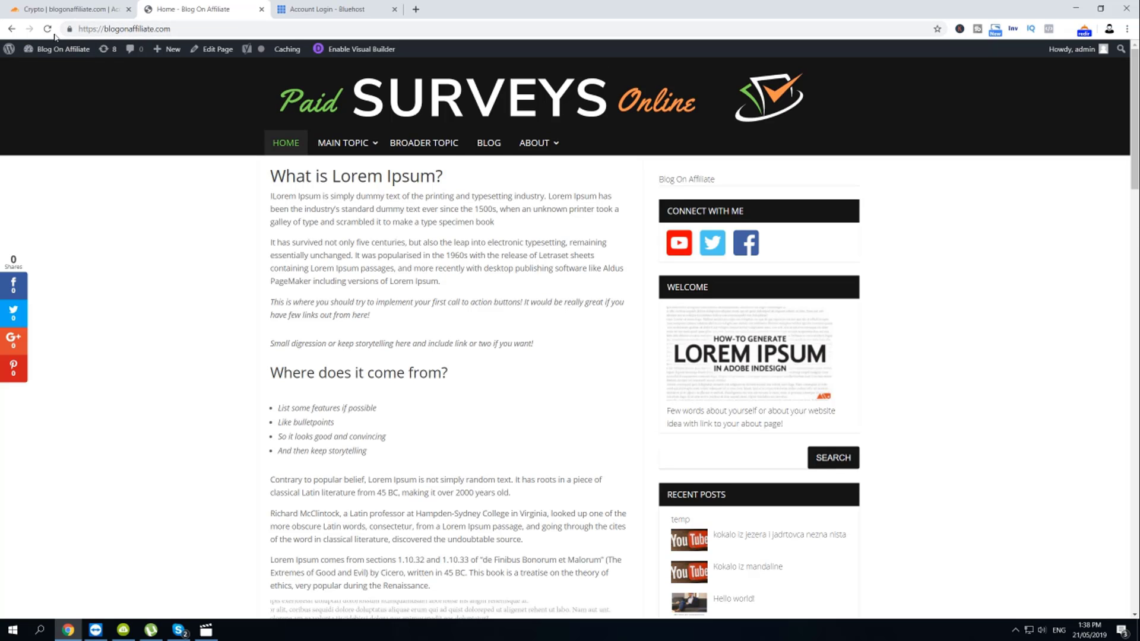
# View the padlock site information confirming the connection is secure with a valid certificate.
pyautogui.click(68, 29)
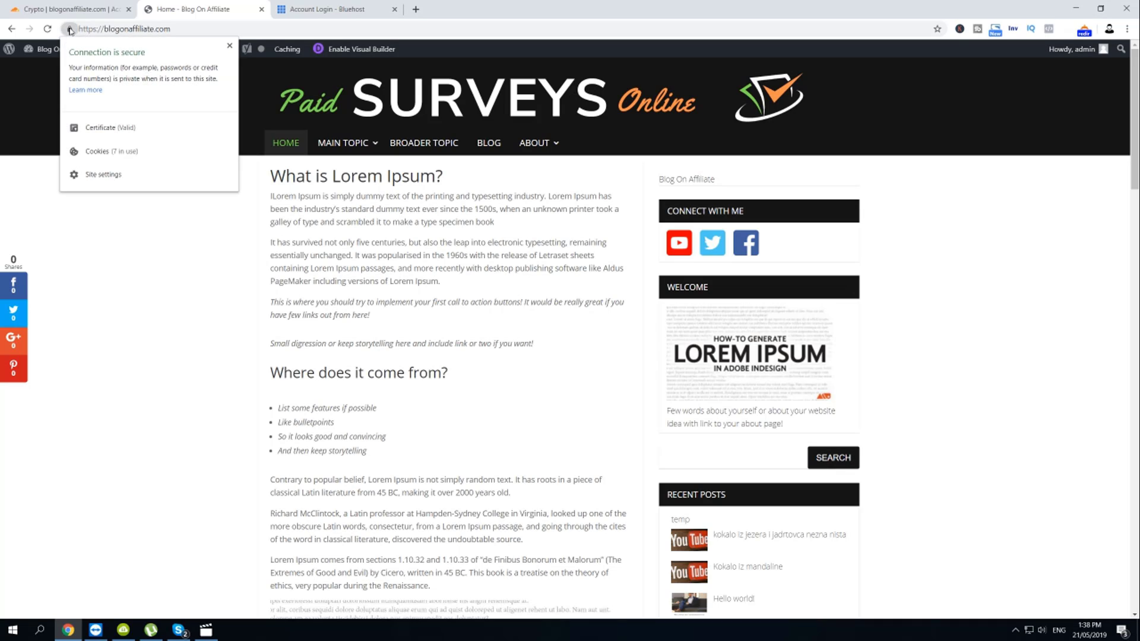
pyautogui.click(69, 29)
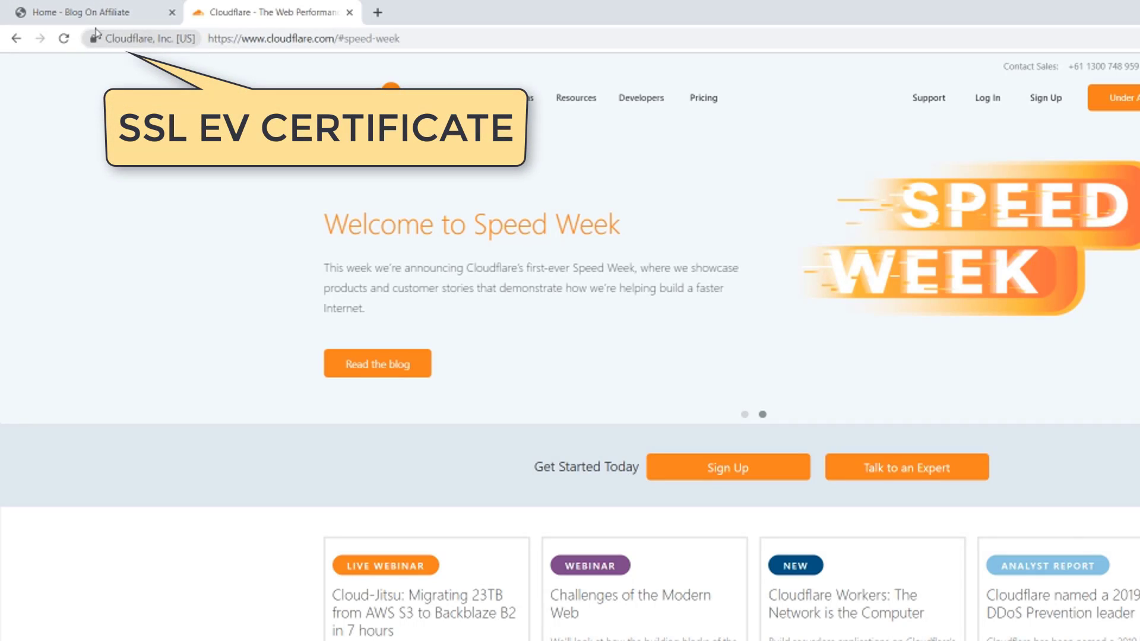
pyautogui.moveTo(110, 38)
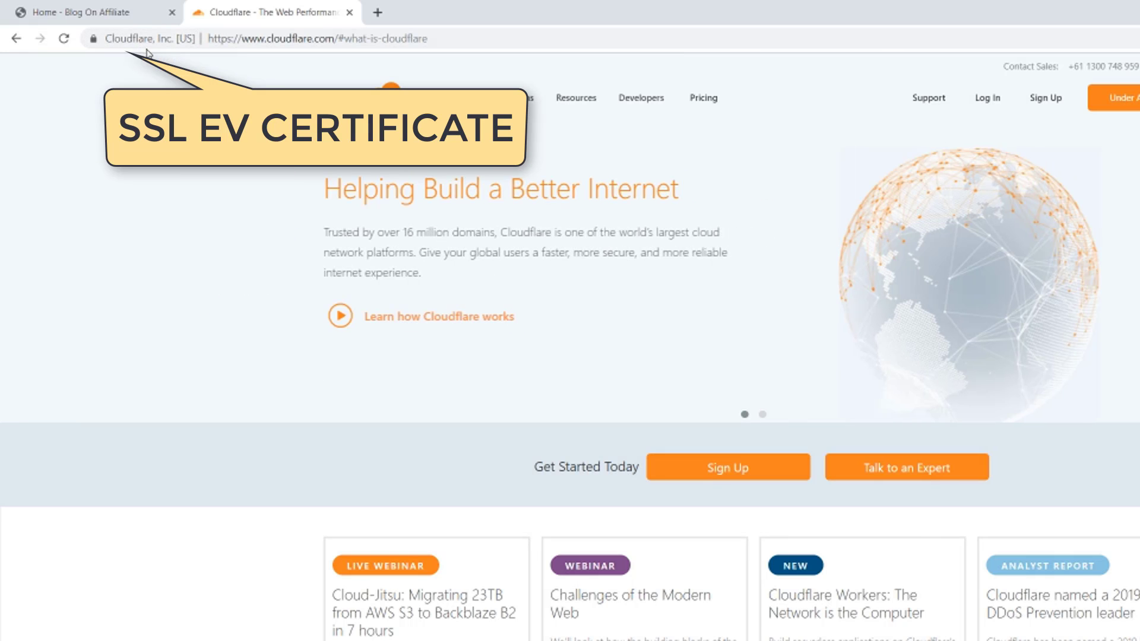
pyautogui.moveTo(150, 48)
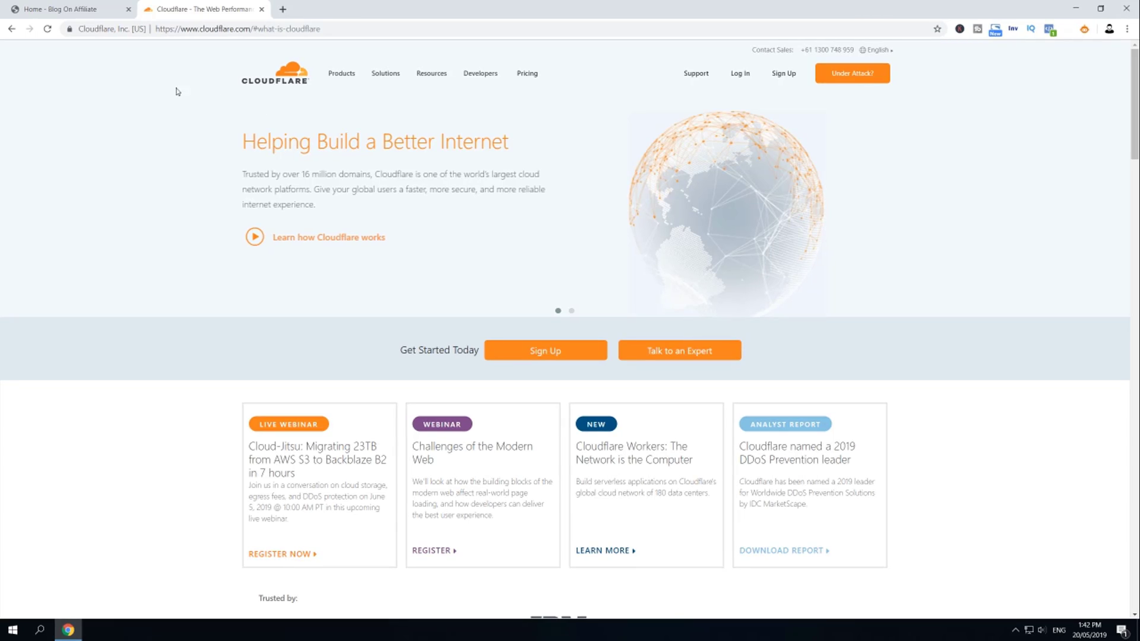
pyautogui.moveTo(783, 72)
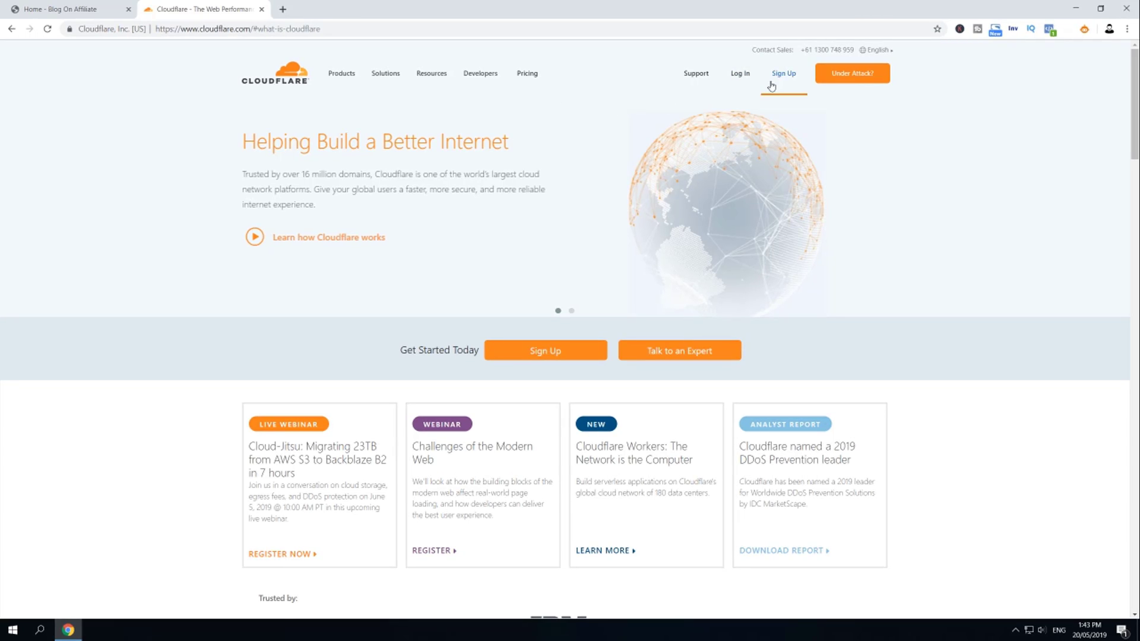
pyautogui.moveTo(782, 74)
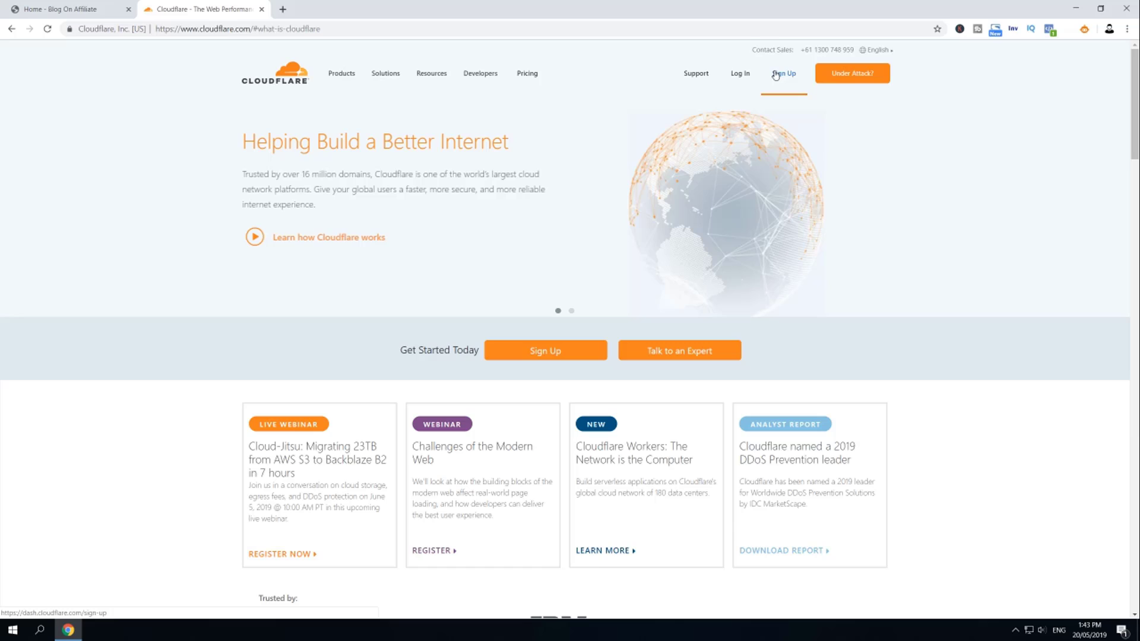
pyautogui.click(783, 73)
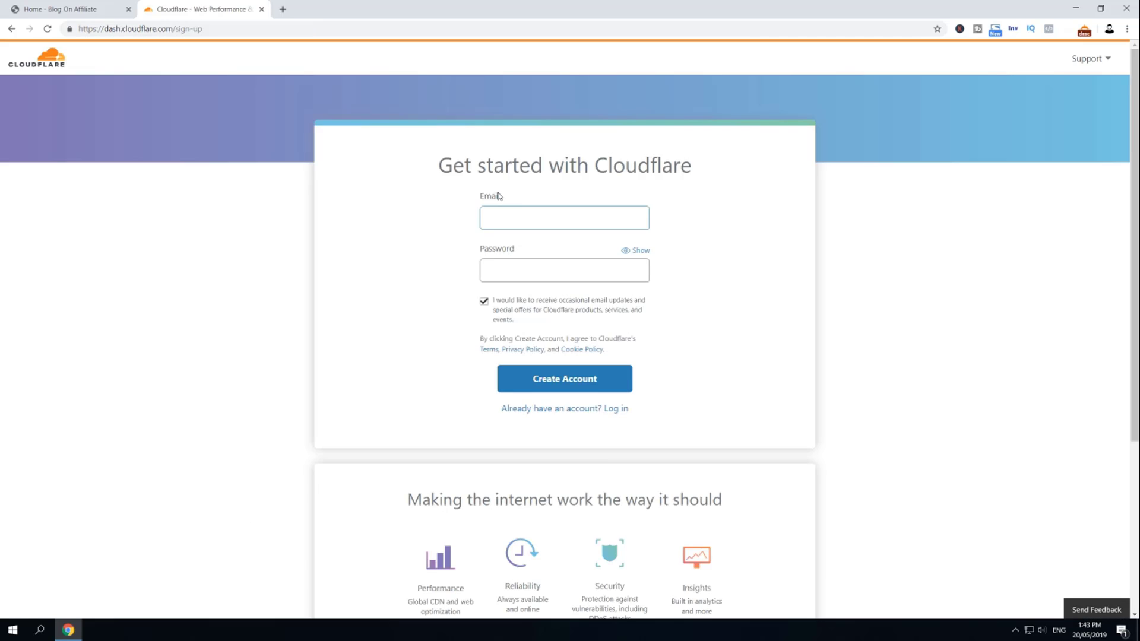
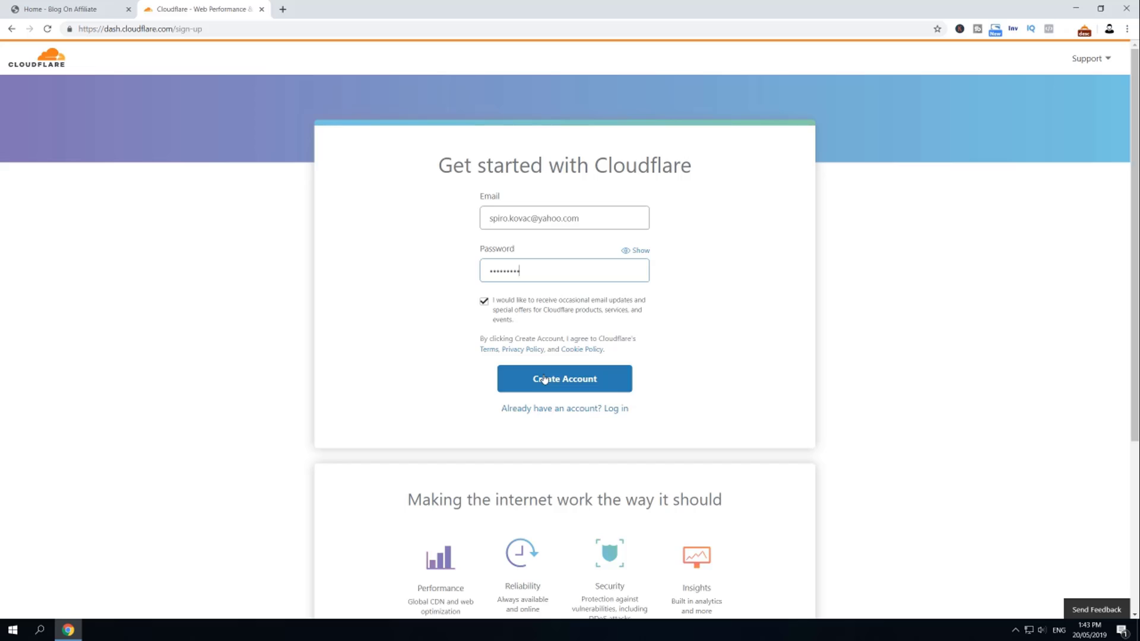
pyautogui.click(563, 379)
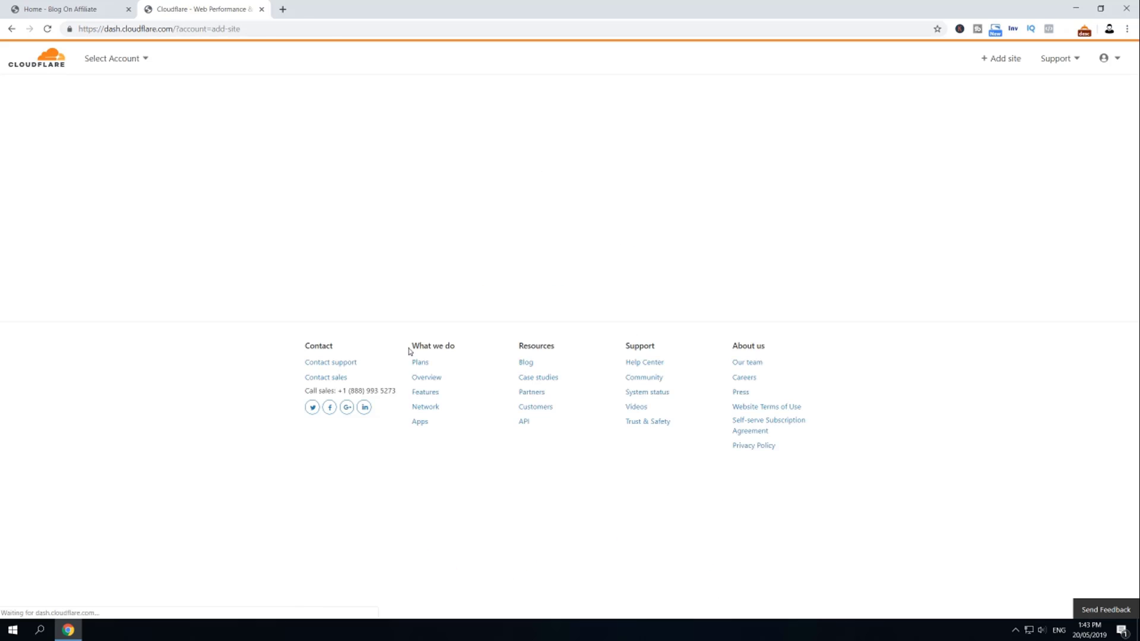
# Add blogonaffiliate.com as a new Cloudflare site so its DNS records are scanned.
pyautogui.click(1000, 58)
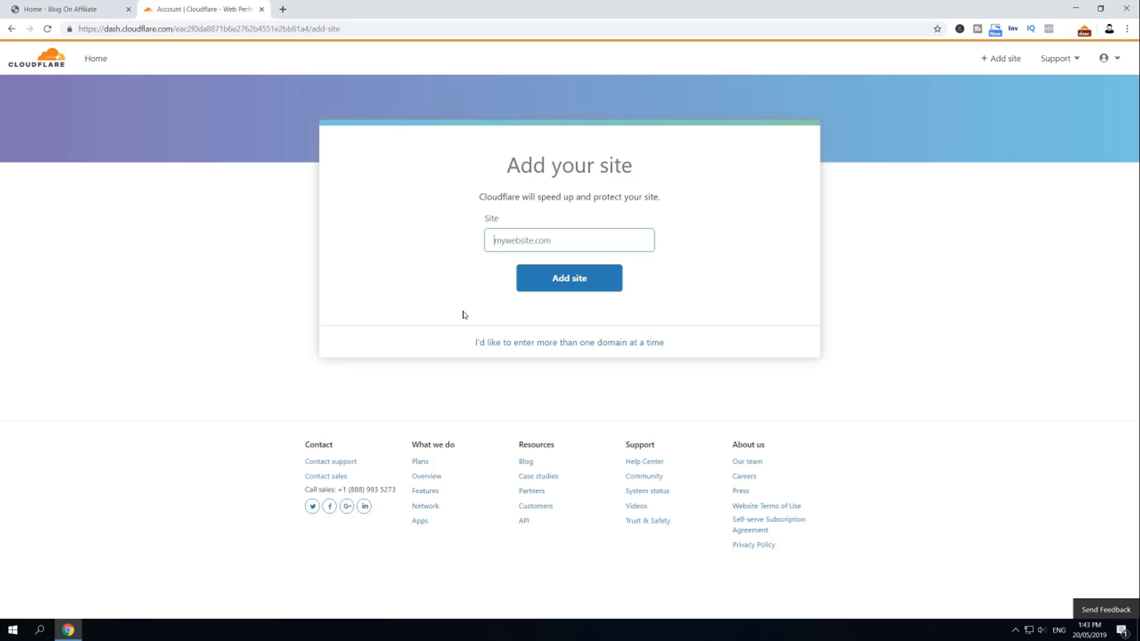
pyautogui.moveTo(433, 317)
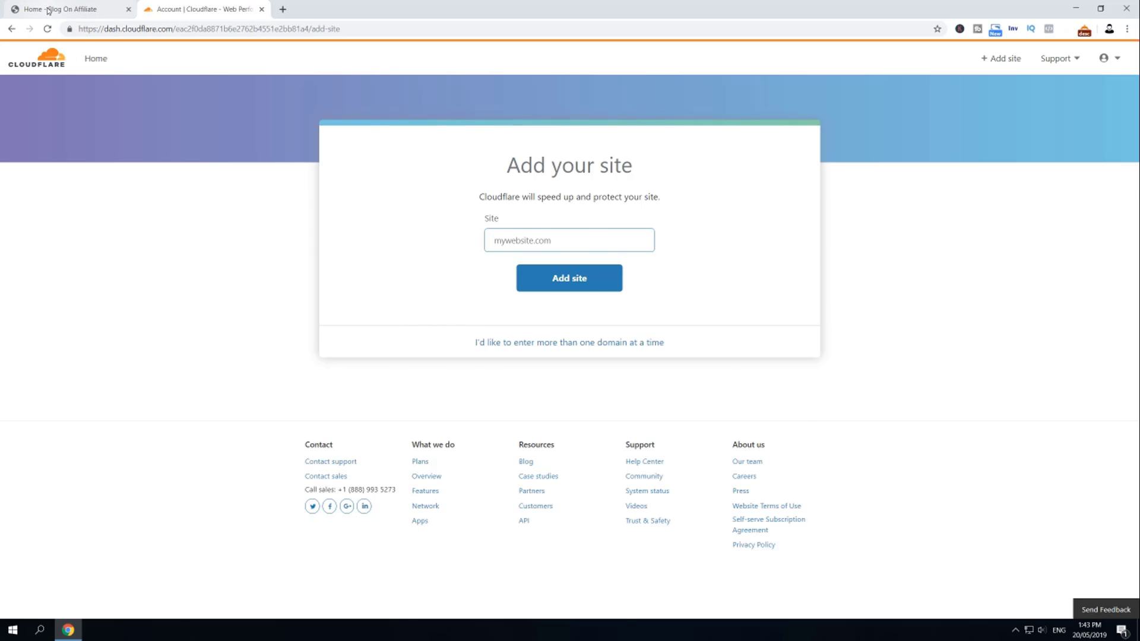
pyautogui.click(65, 8)
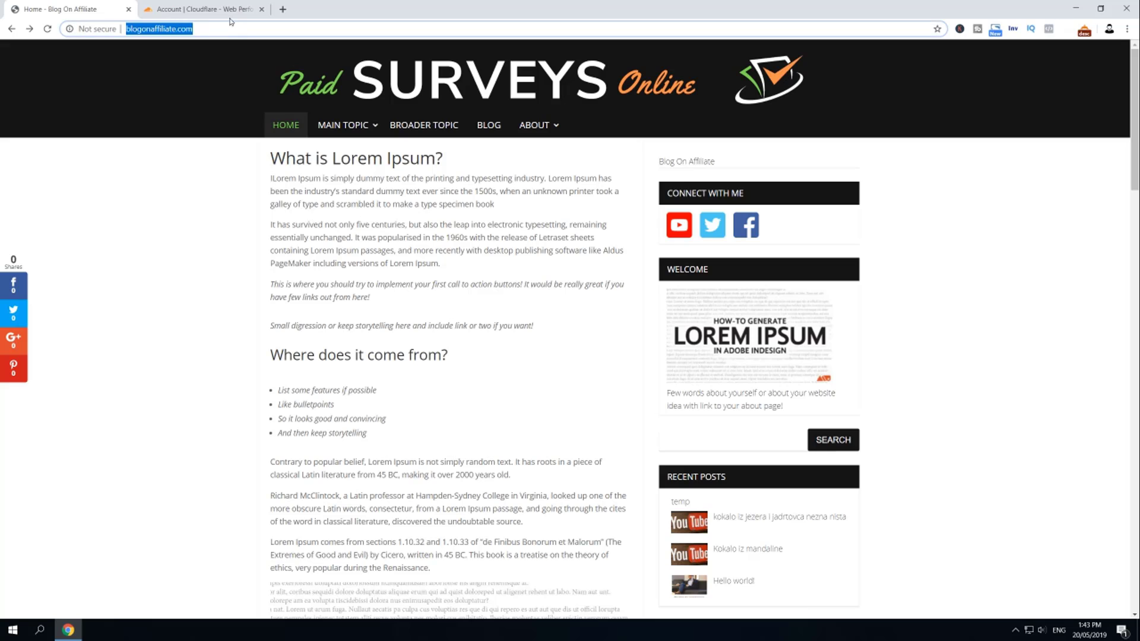
pyautogui.click(204, 9)
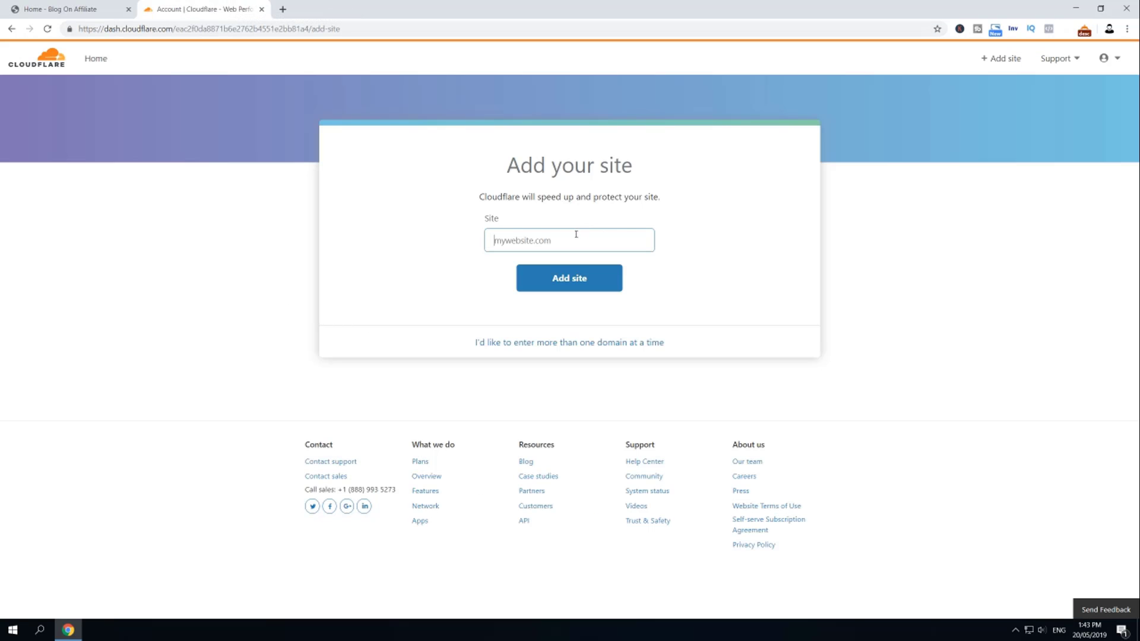
pyautogui.write('blogonaffiliate.com')
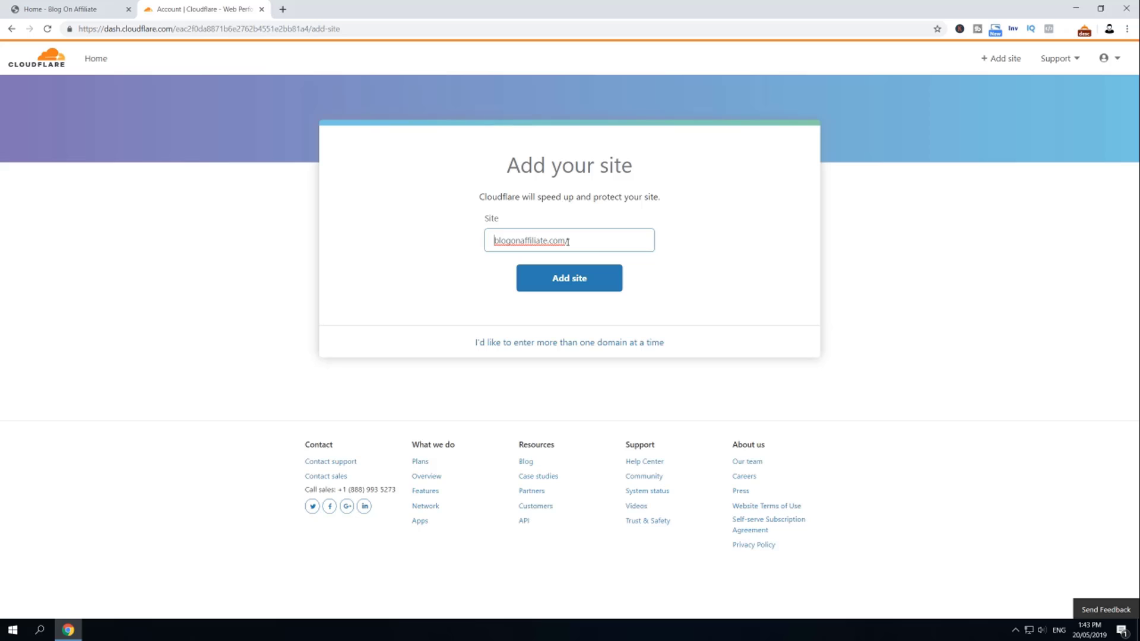
pyautogui.click(570, 277)
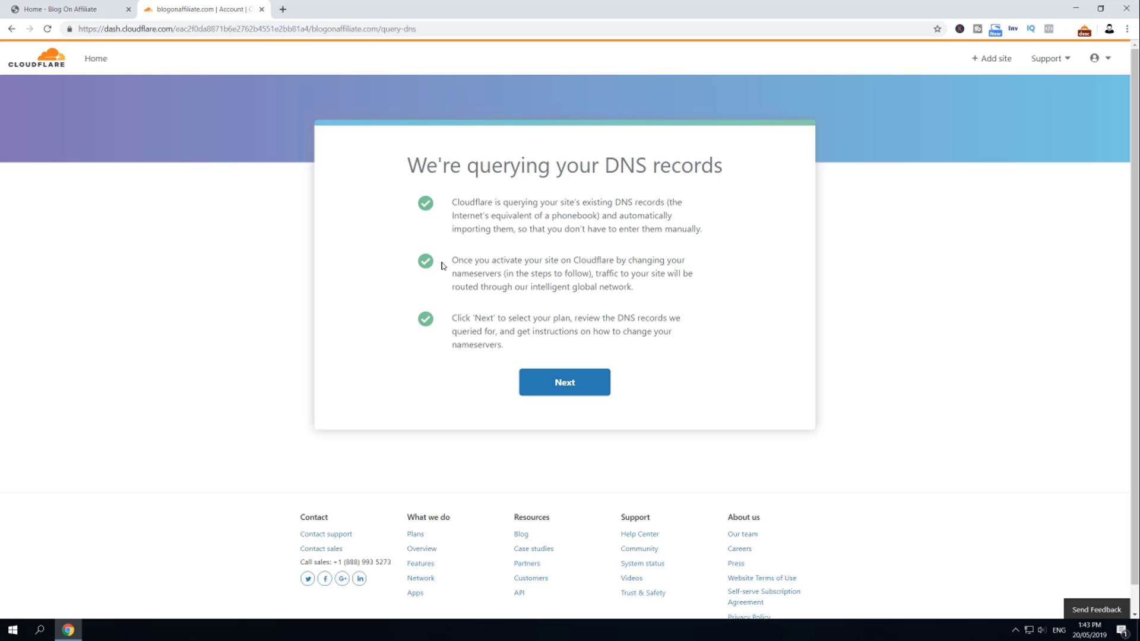
# Select and confirm the Free plan, then review the scanned DNS records.
pyautogui.click(563, 381)
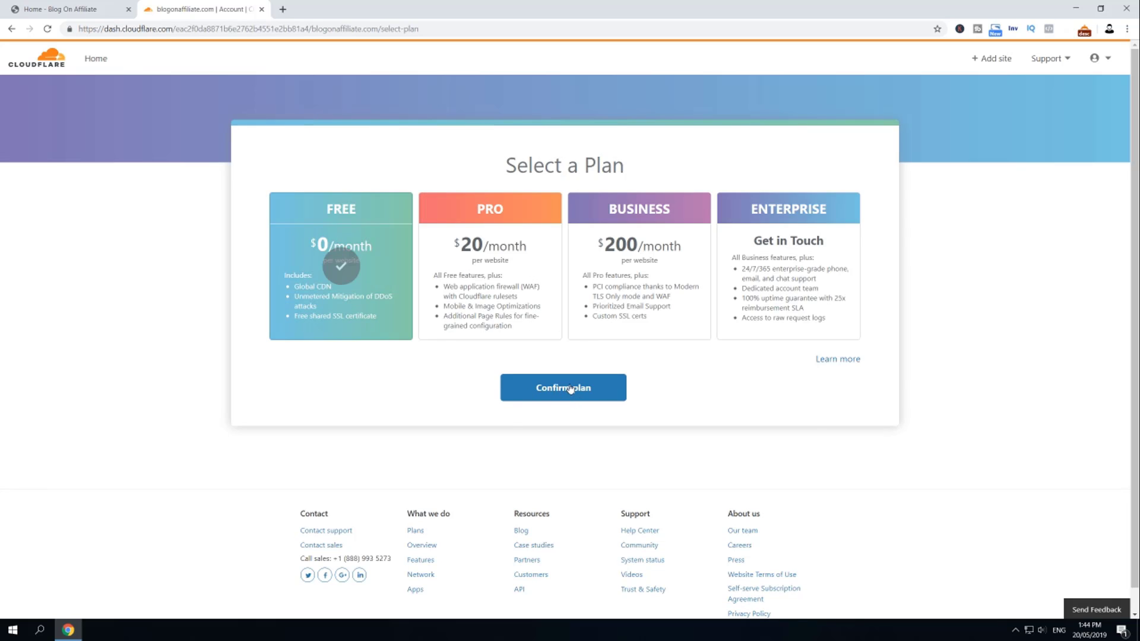
pyautogui.click(562, 387)
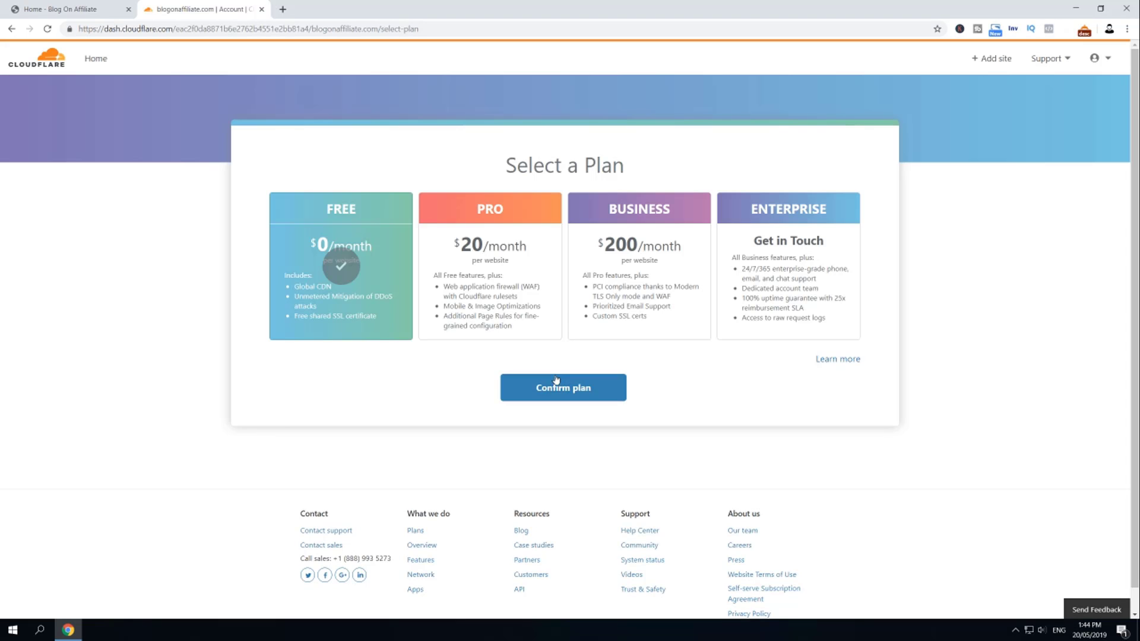
pyautogui.click(563, 386)
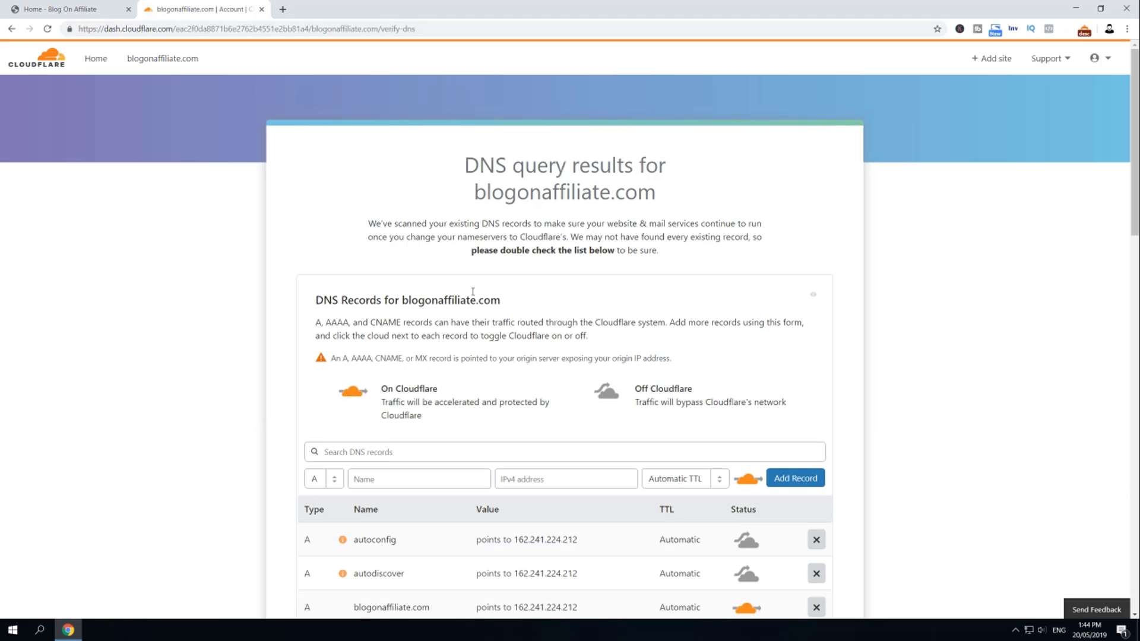
pyautogui.scroll(-3)
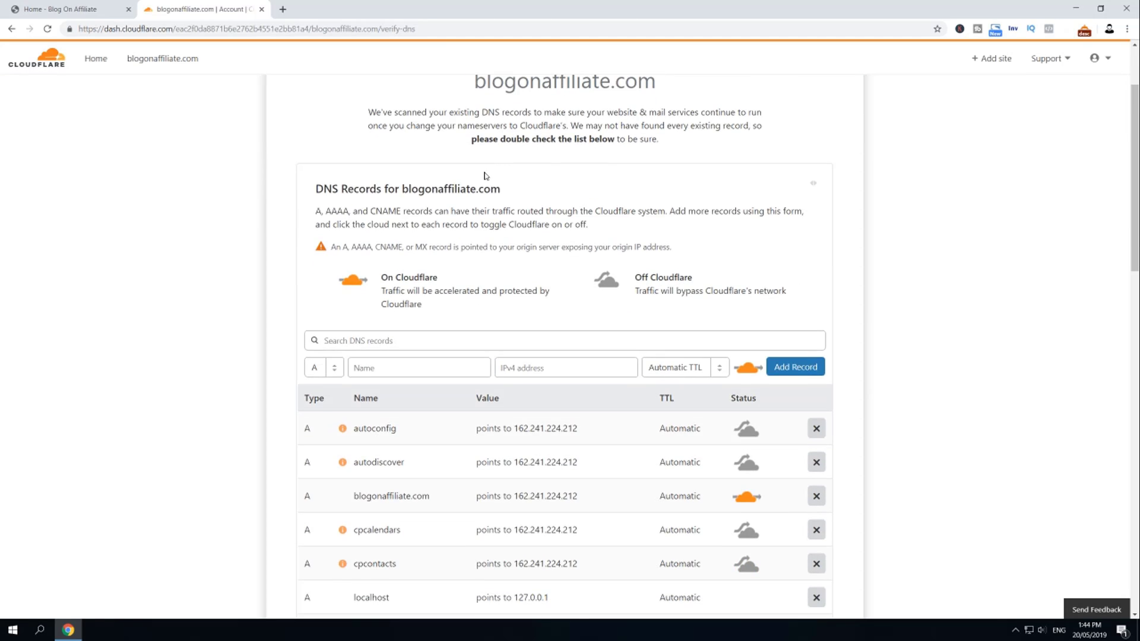
pyautogui.scroll(-3)
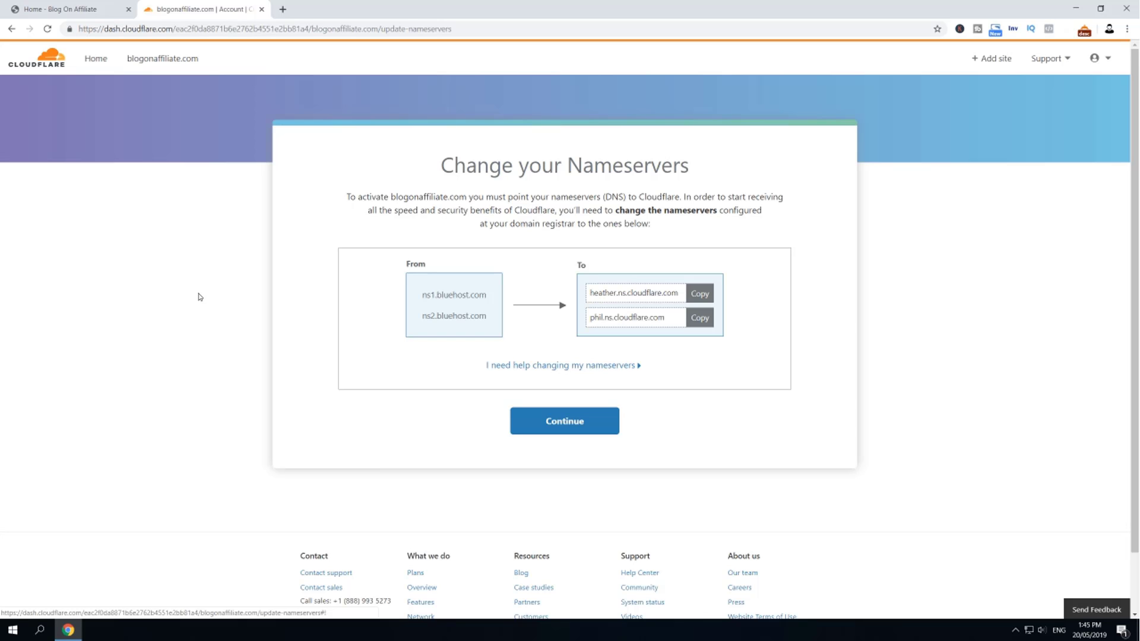
# Continue past the nameserver instructions to the site overview and start a new browser tab.
pyautogui.click(563, 421)
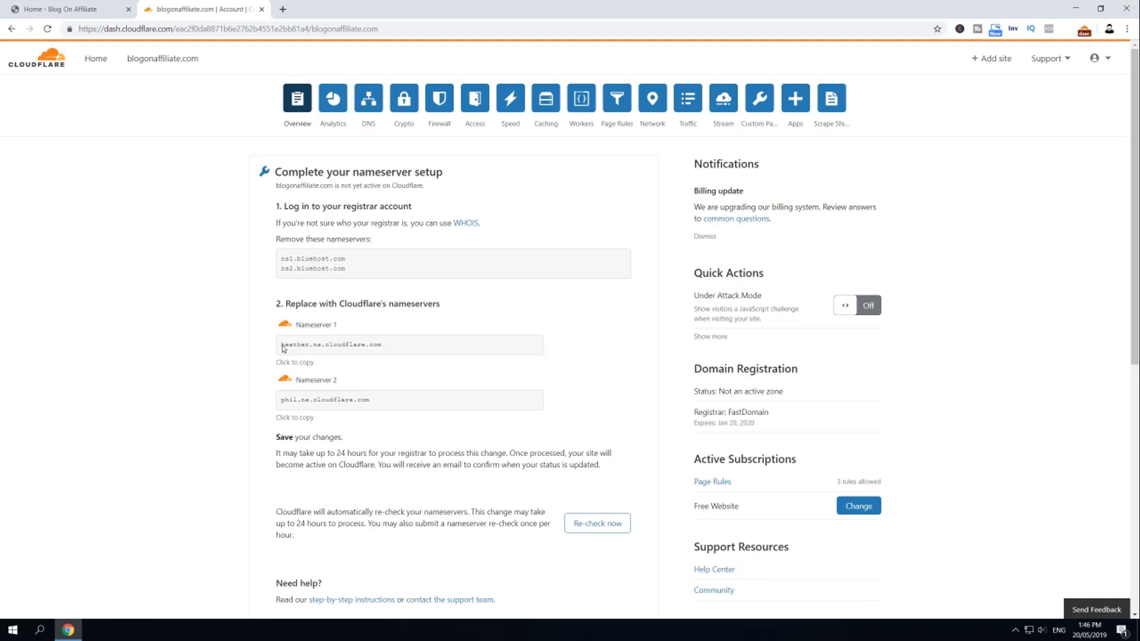
pyautogui.moveTo(303, 268)
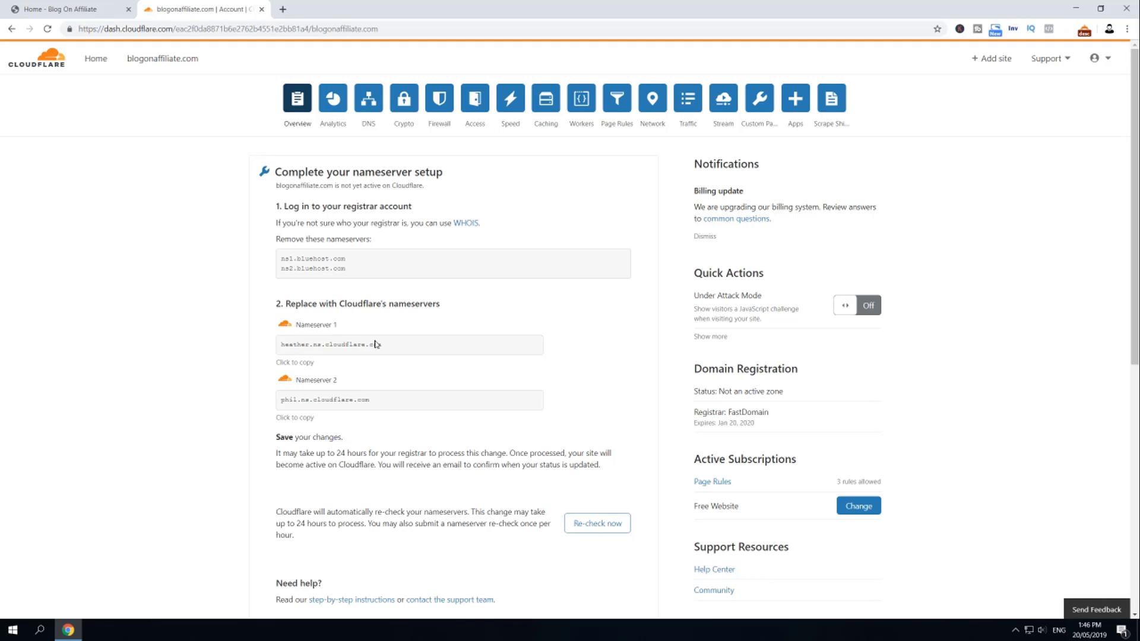
pyautogui.moveTo(95, 58)
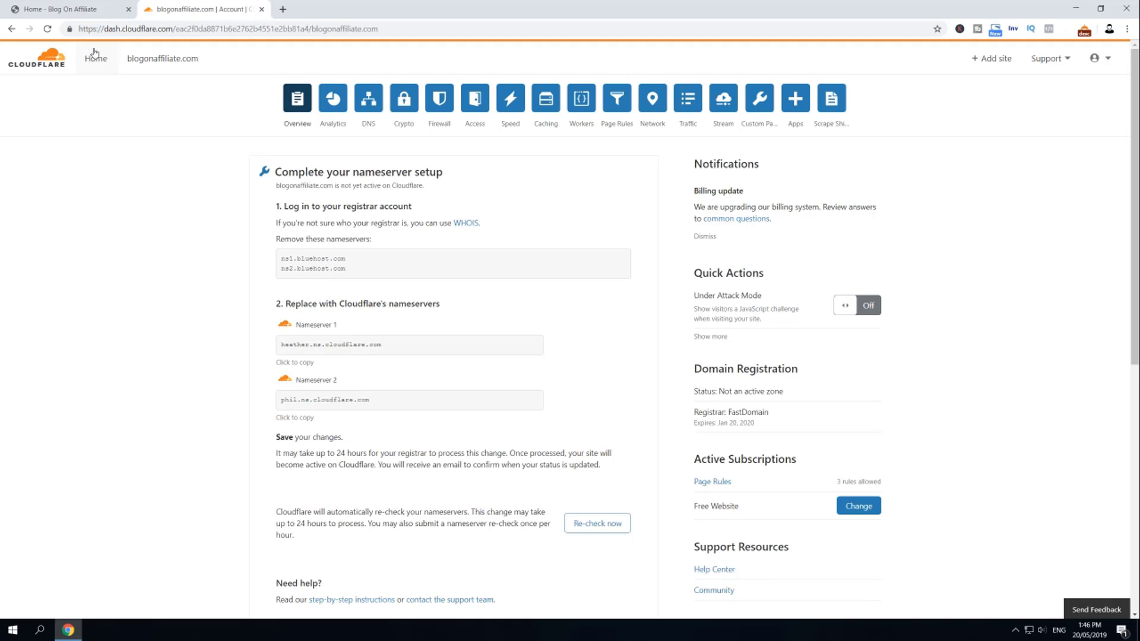
pyautogui.click(69, 9)
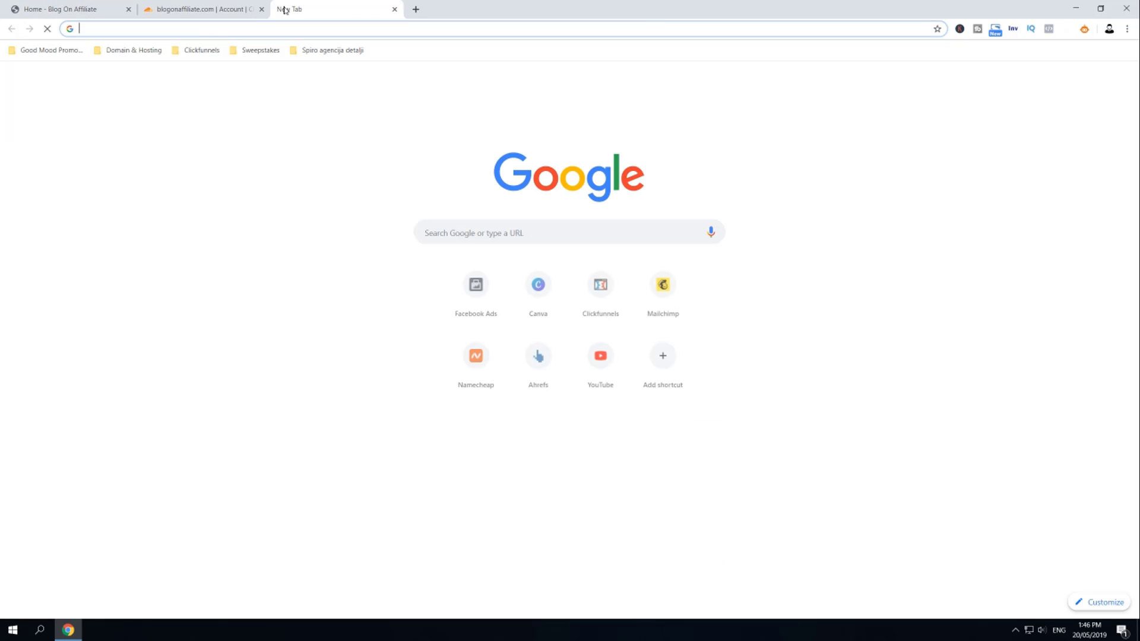
# Go to bluehost.com, log in to the portal and list the account's domains.
pyautogui.write('bluehost.com')
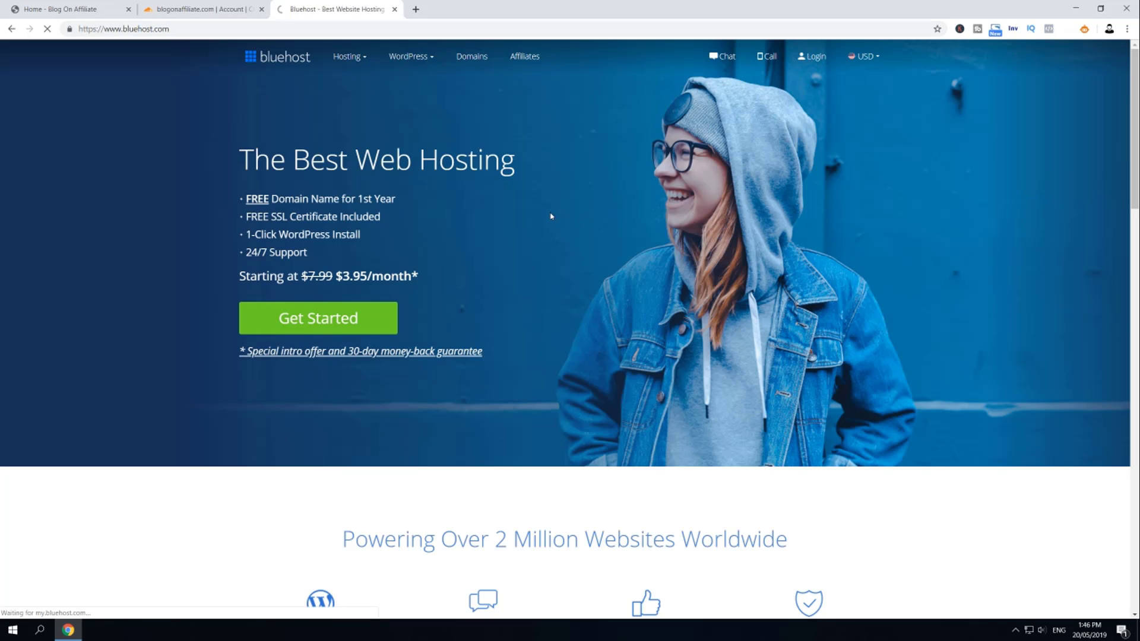
pyautogui.click(318, 318)
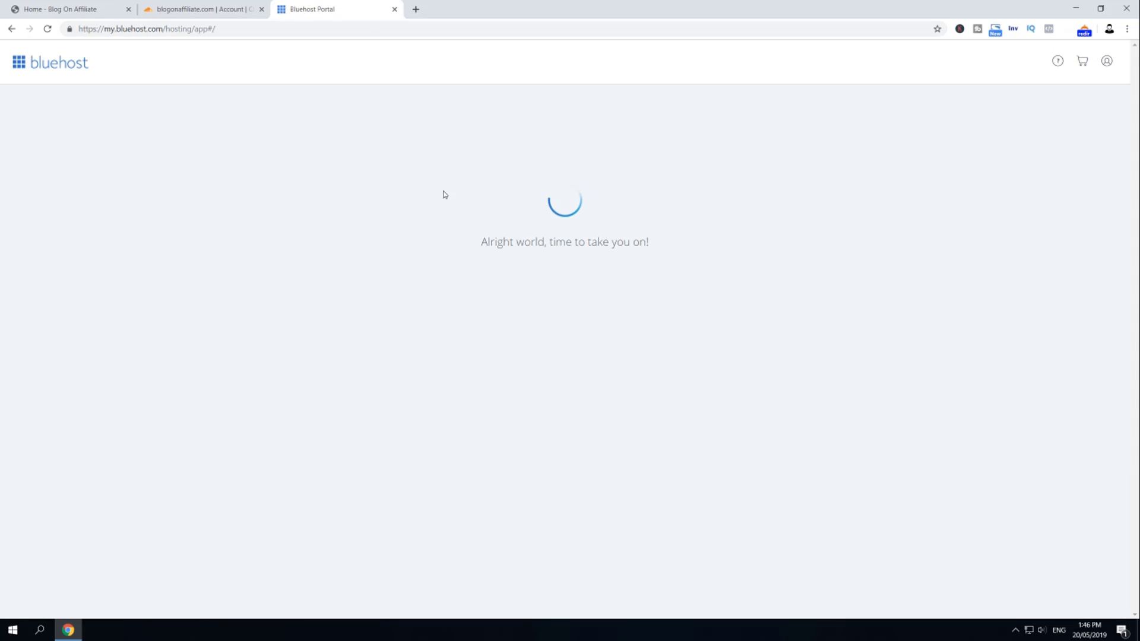
pyautogui.moveTo(200, 157)
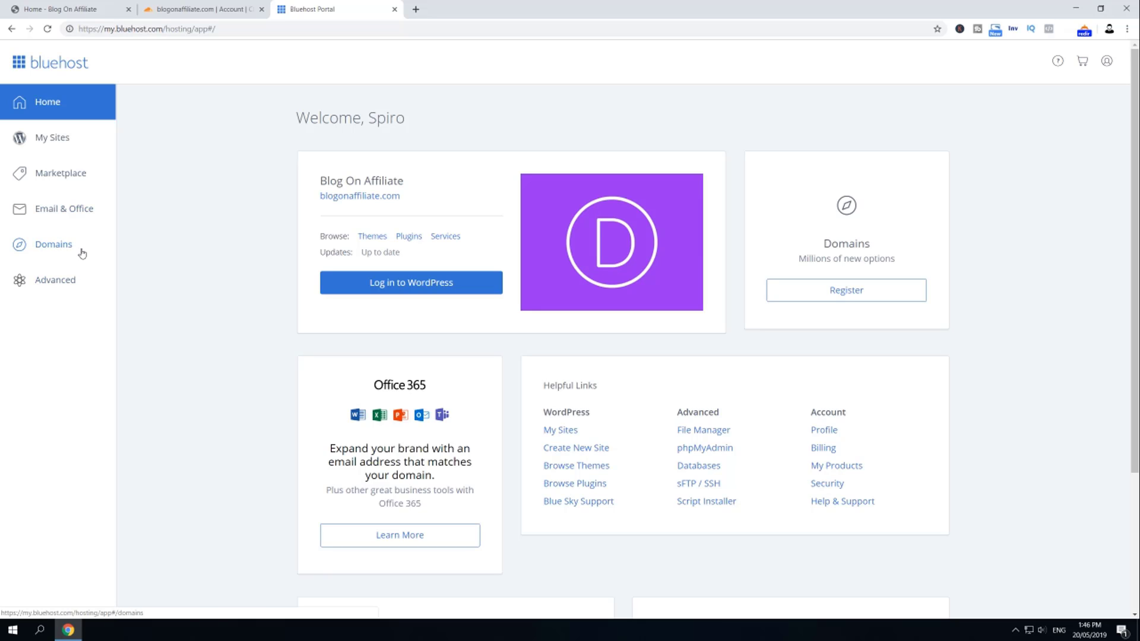
pyautogui.click(52, 243)
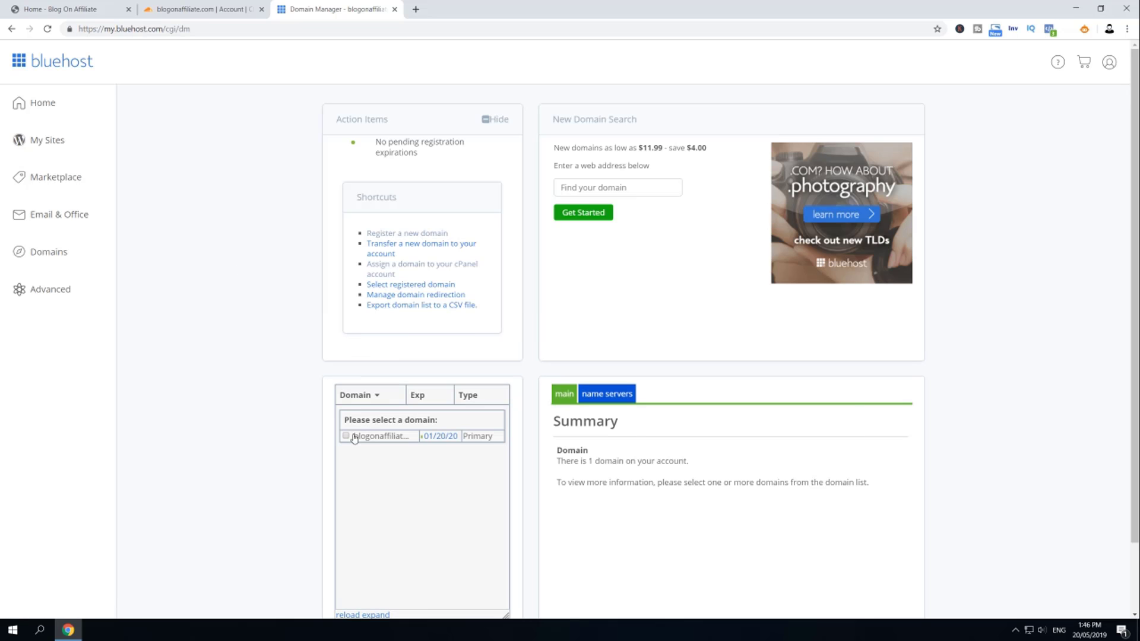
# Select blogonaffiliate.com and choose Use Custom Nameservers in its nameserver settings.
pyautogui.click(347, 436)
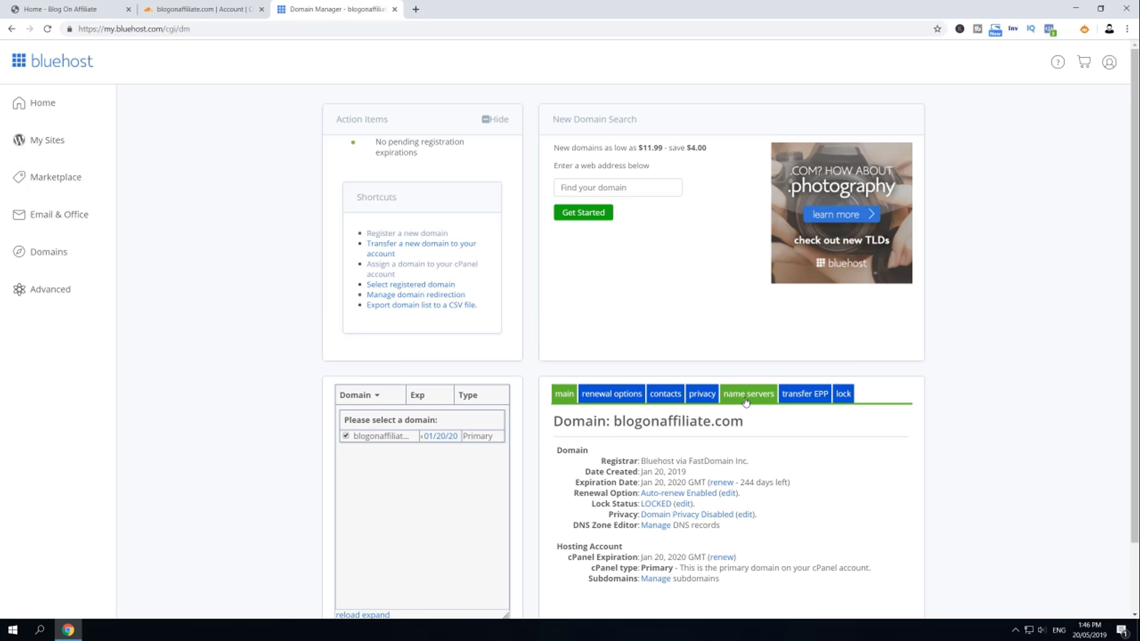
pyautogui.moveTo(683, 393)
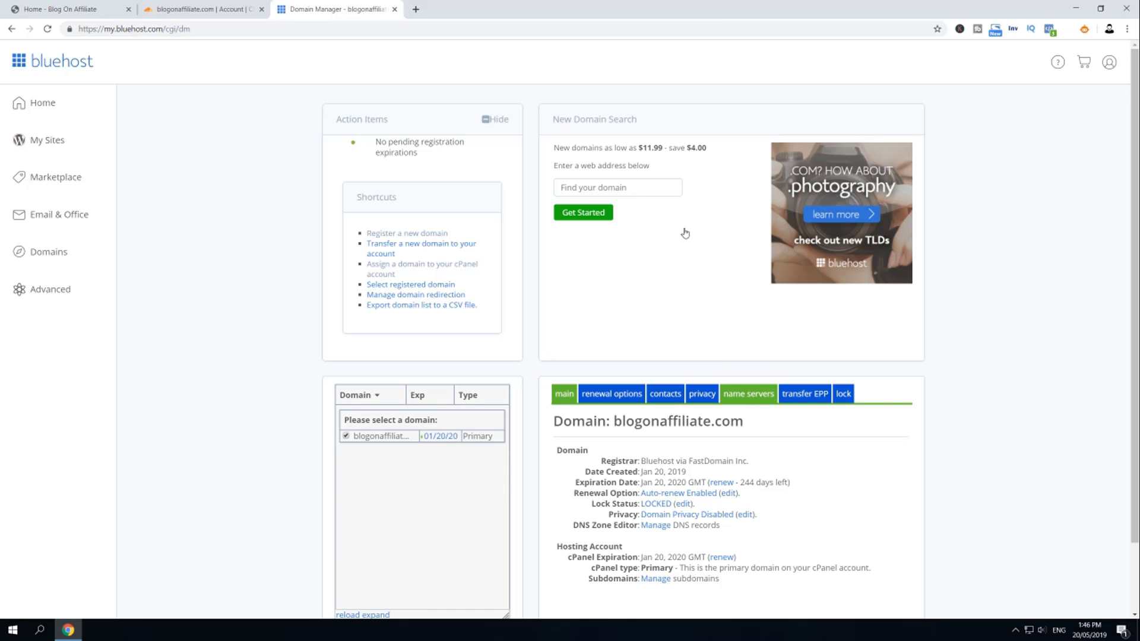
pyautogui.click(748, 313)
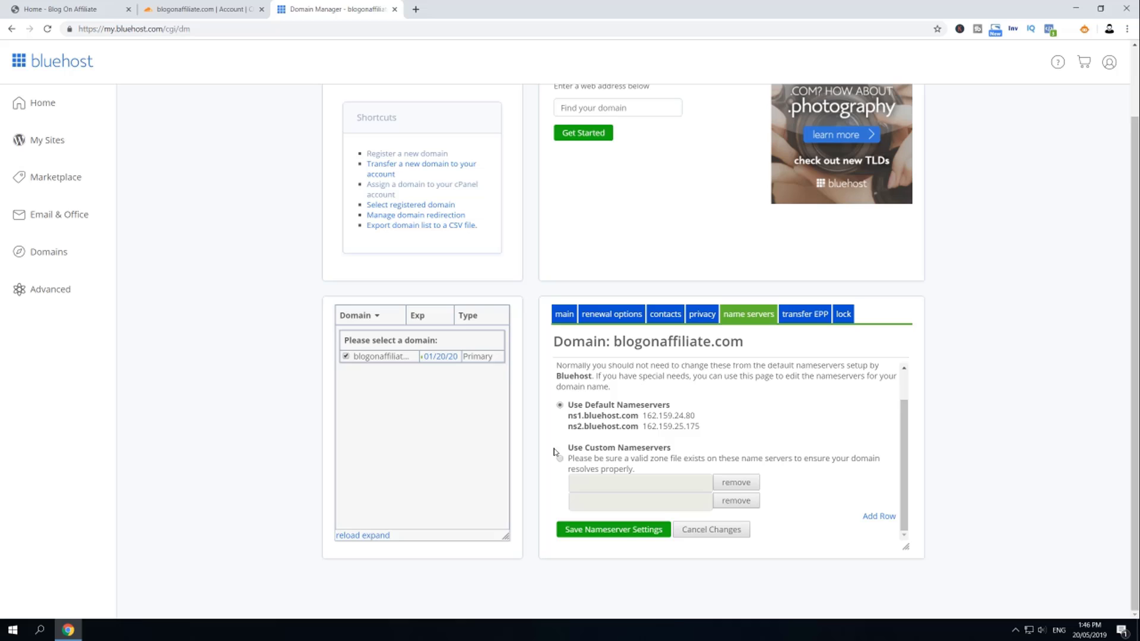
pyautogui.click(559, 458)
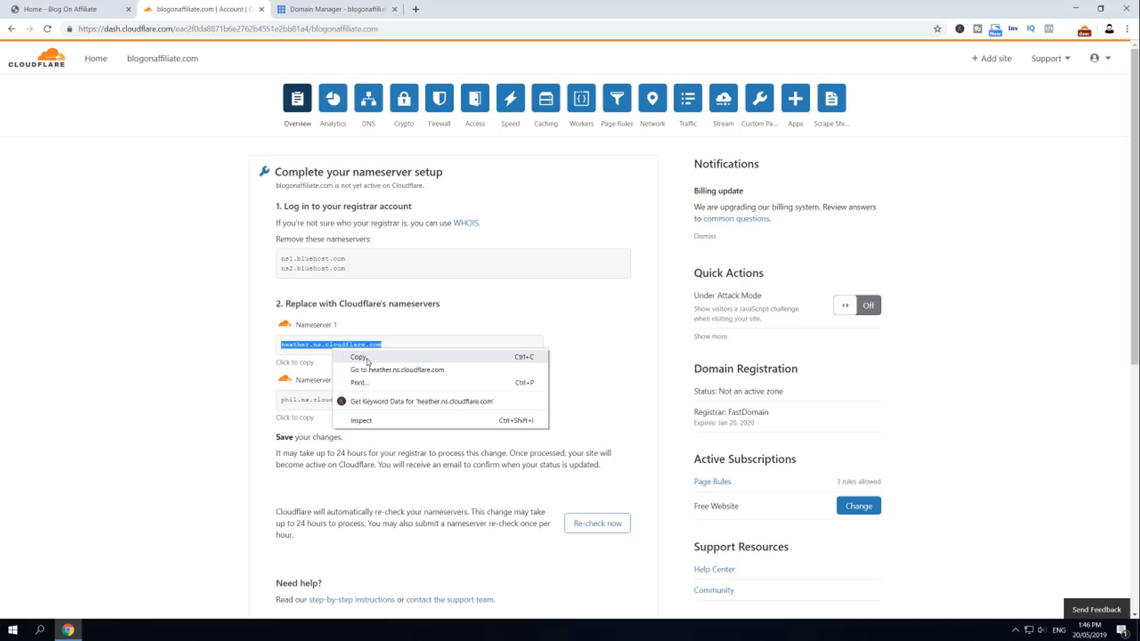
# Enter heather.ns.cloudflare.com and phil.ns.cloudflare.com from Cloudflare and save the nameservers.
pyautogui.click(334, 9)
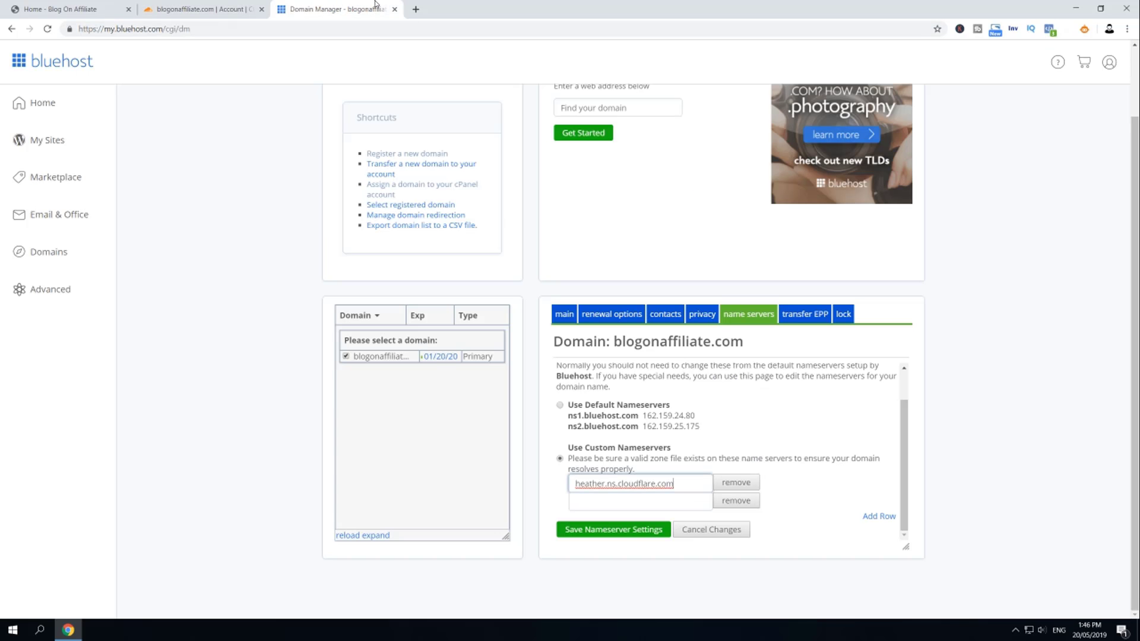
pyautogui.click(202, 9)
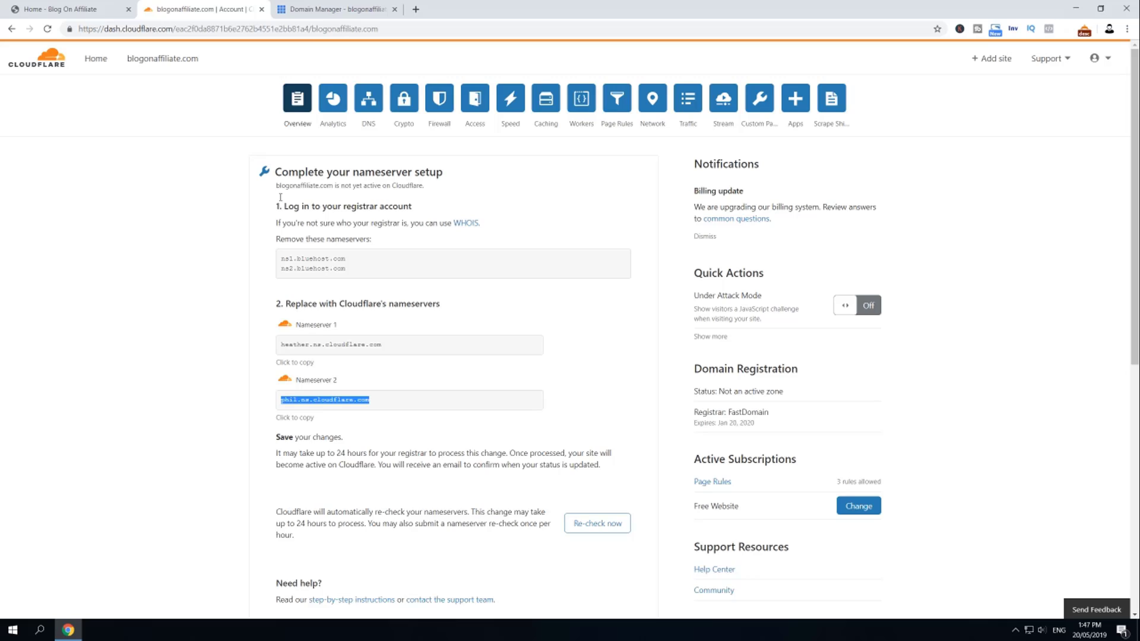
pyautogui.click(334, 9)
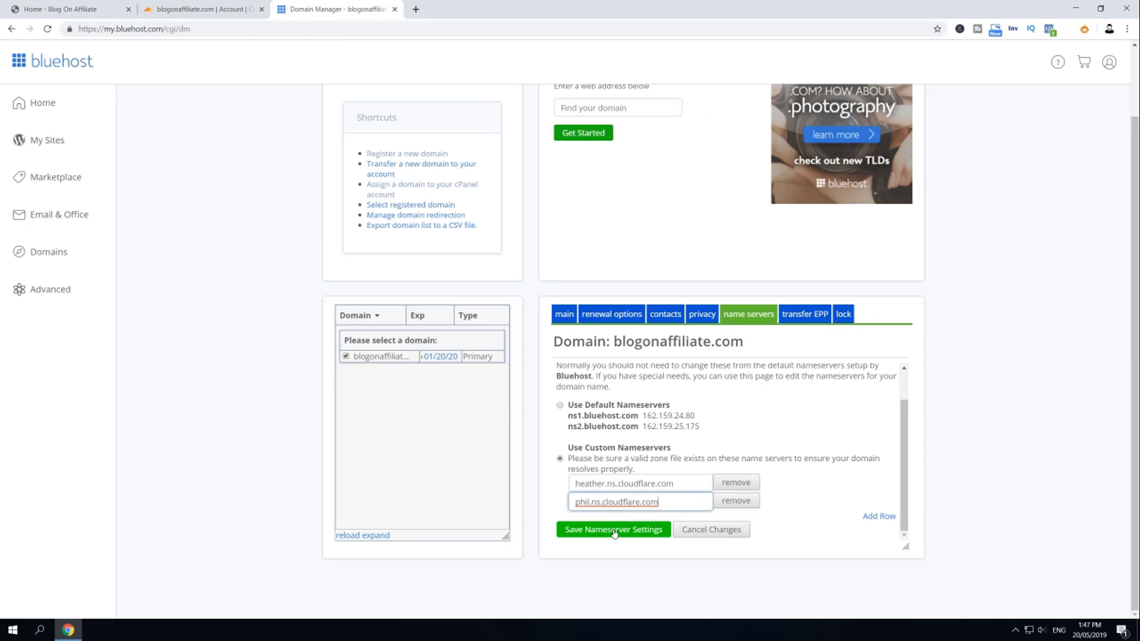
pyautogui.click(612, 529)
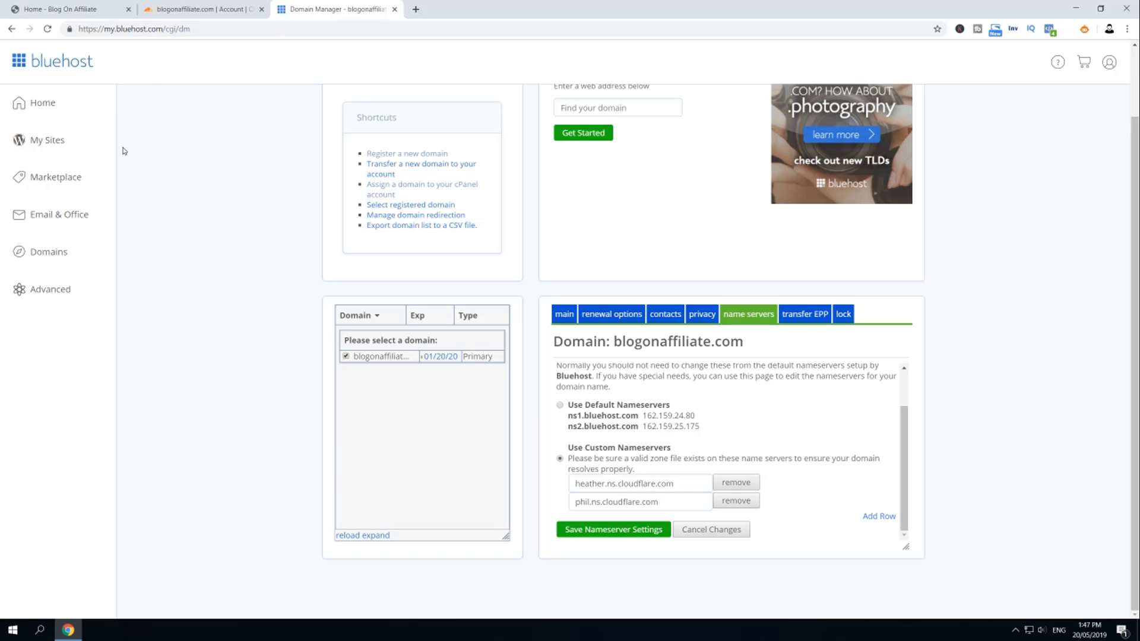
# Re-check nameservers in Cloudflare so blogonaffiliate.com is reported as protected.
pyautogui.click(204, 9)
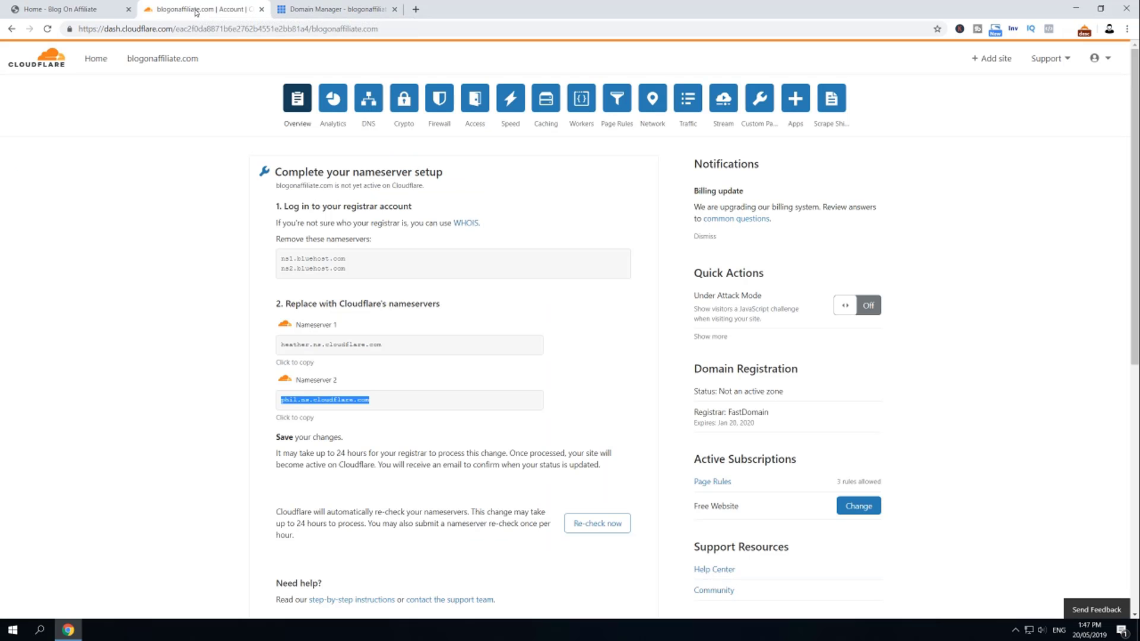
pyautogui.scroll(-3)
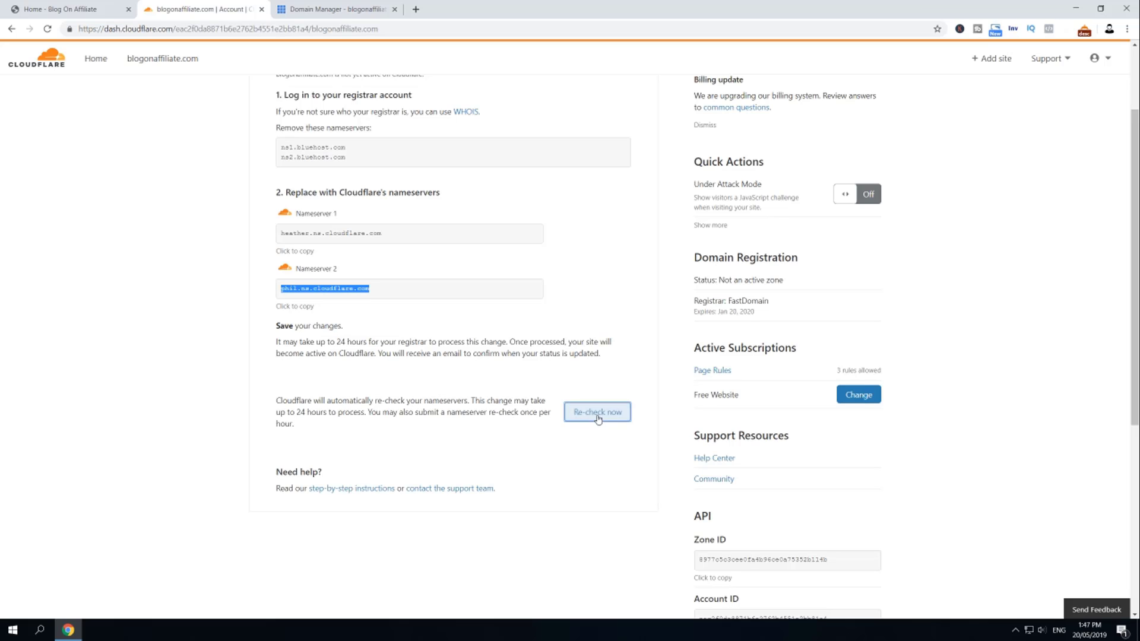
pyautogui.click(596, 412)
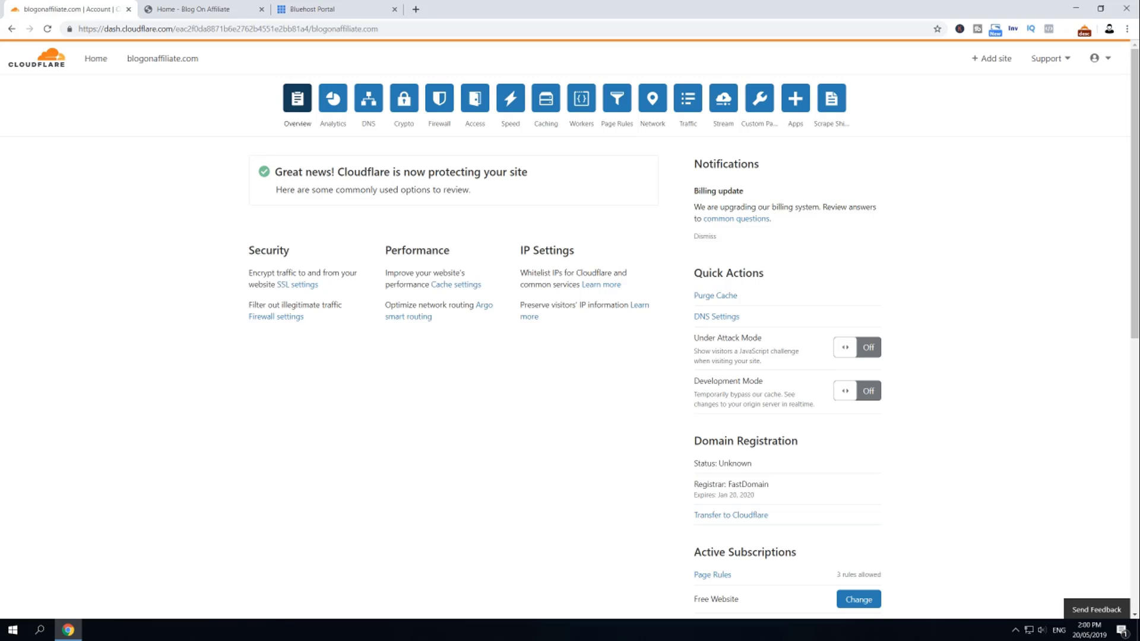
pyautogui.moveTo(461, 187)
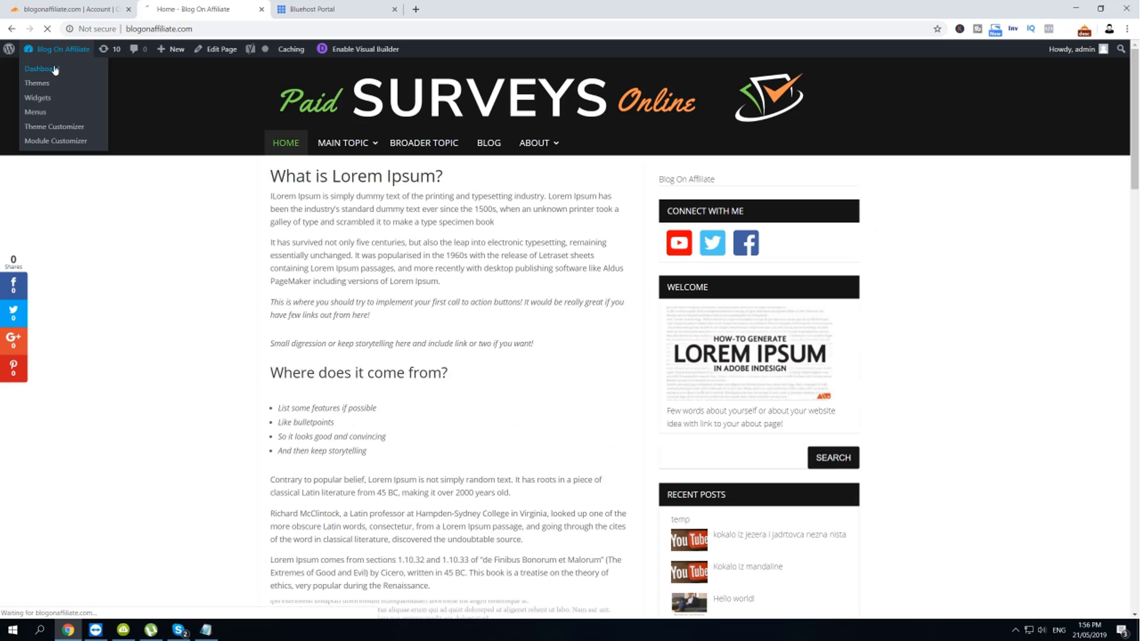
# Search the plugin directory for 'Flexible', then install and activate Cloudflare Flexible SSL.
pyautogui.click(39, 68)
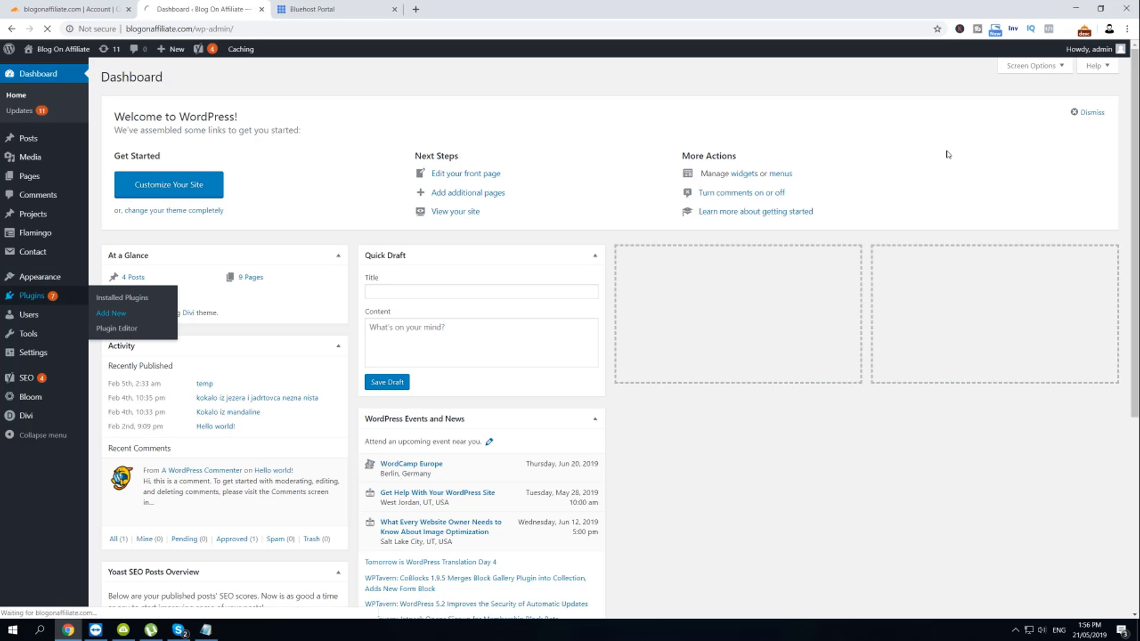
pyautogui.click(110, 313)
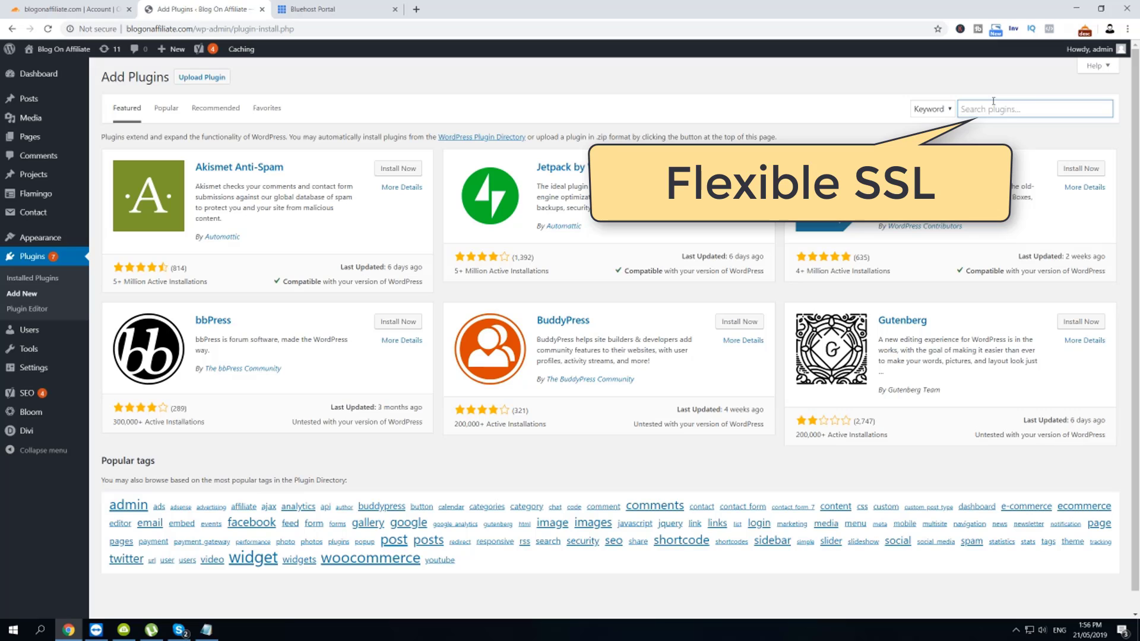
pyautogui.write('Flexible SSL')
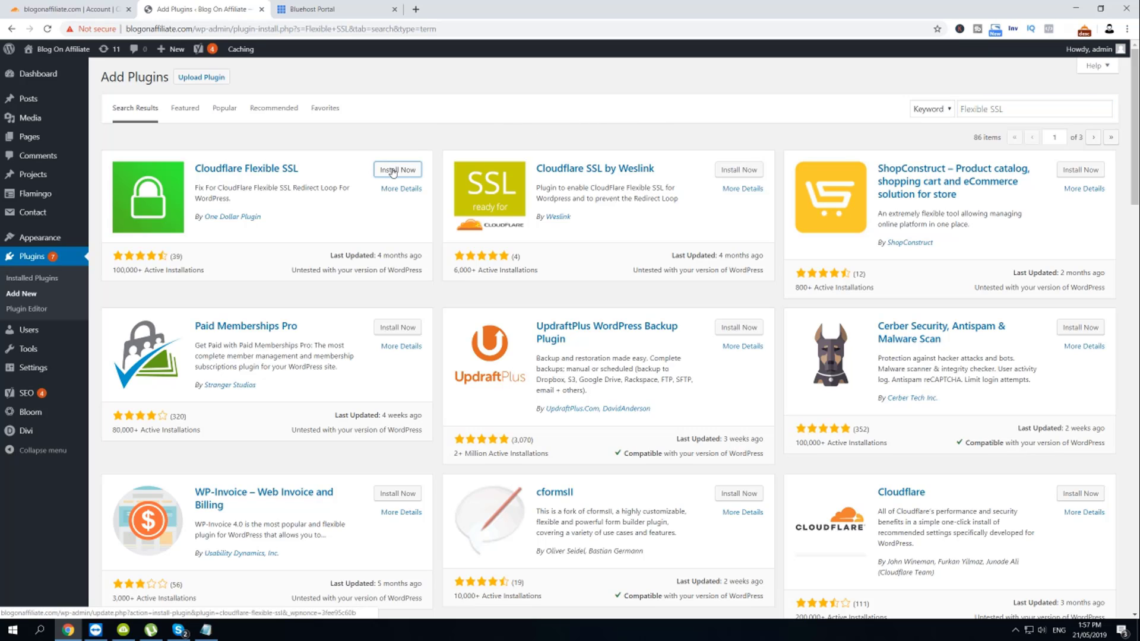
pyautogui.click(397, 169)
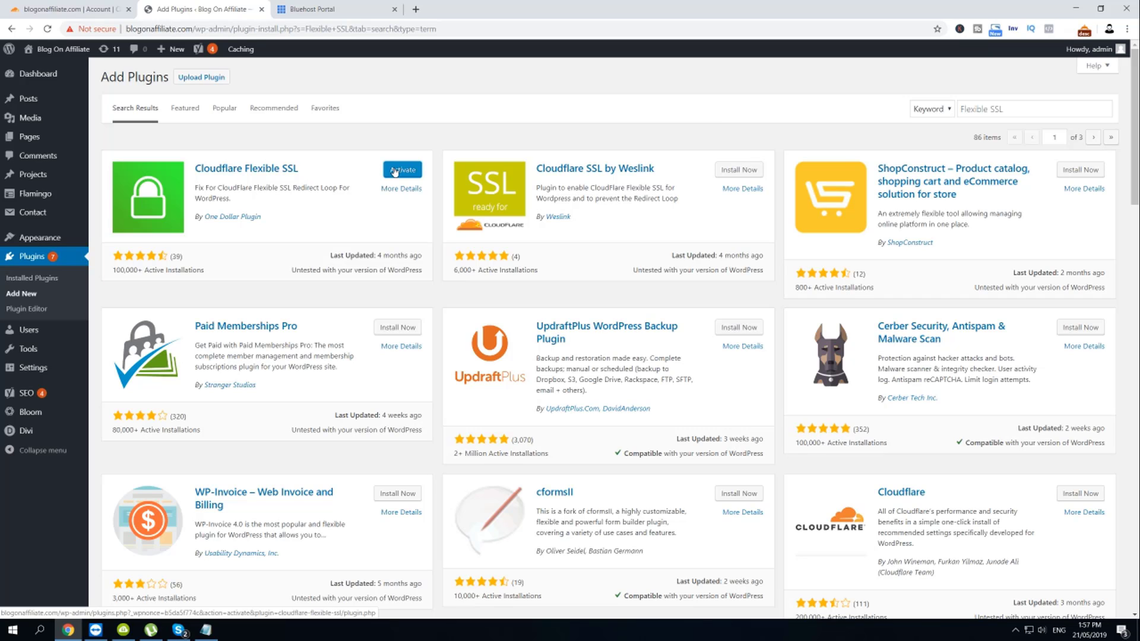
pyautogui.click(401, 169)
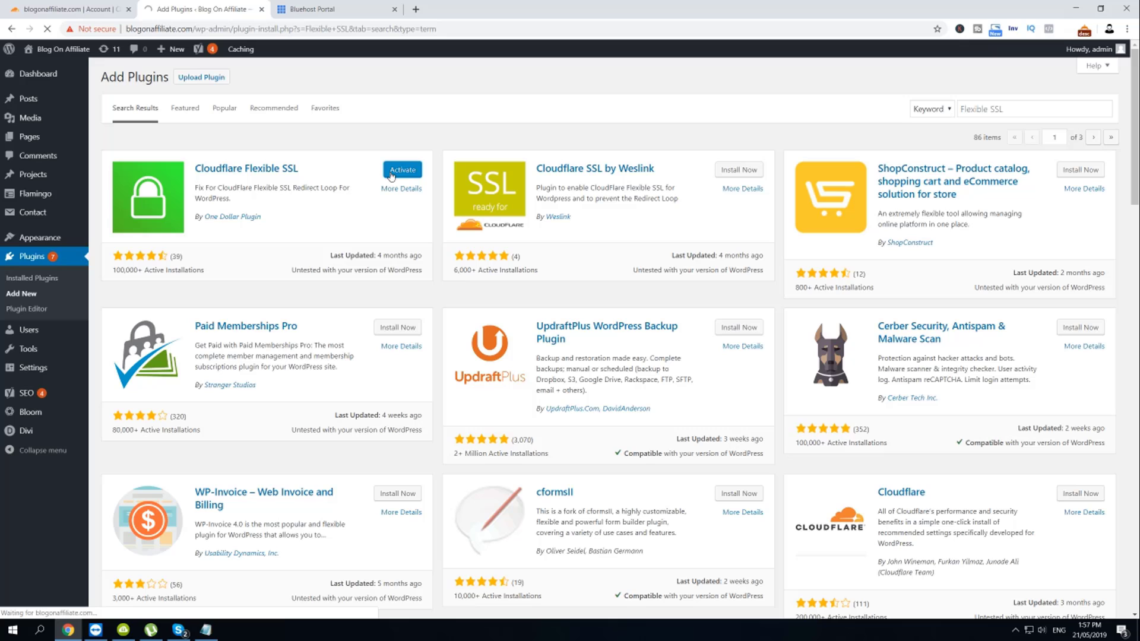
pyautogui.click(401, 169)
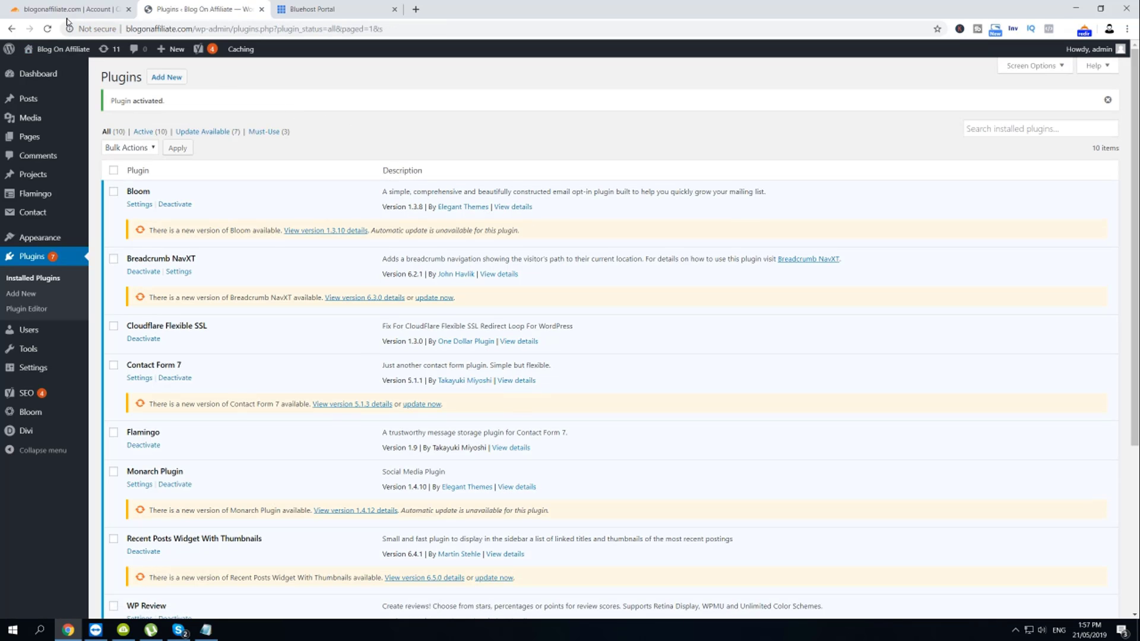
# In the Crypto settings, switch Always Use HTTPS to On for blogonaffiliate.com.
pyautogui.click(65, 9)
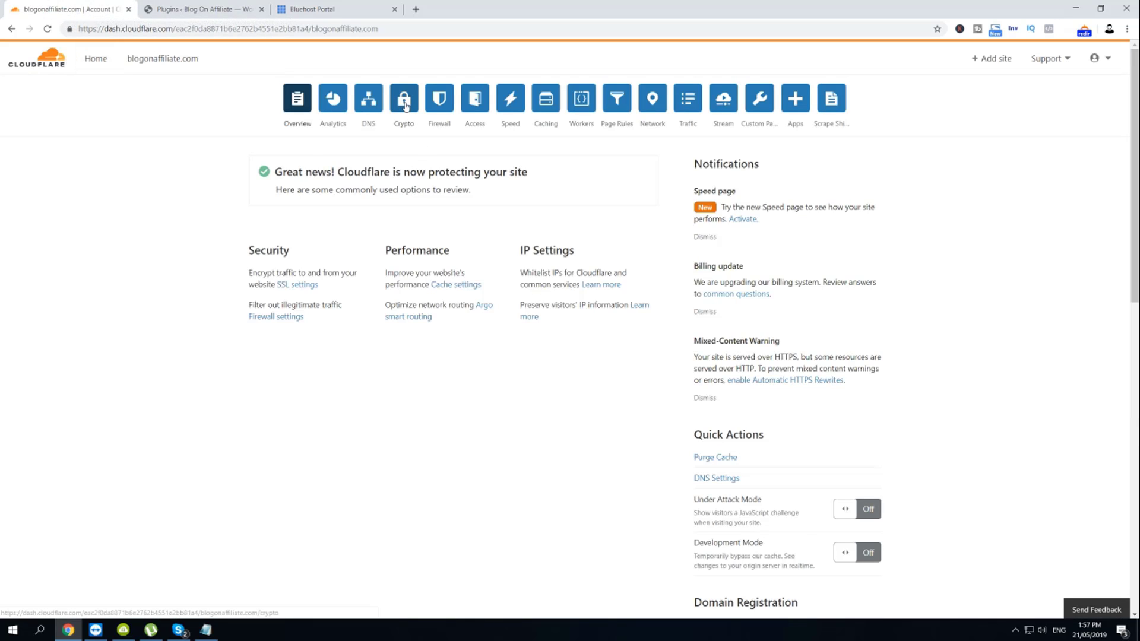
pyautogui.click(403, 98)
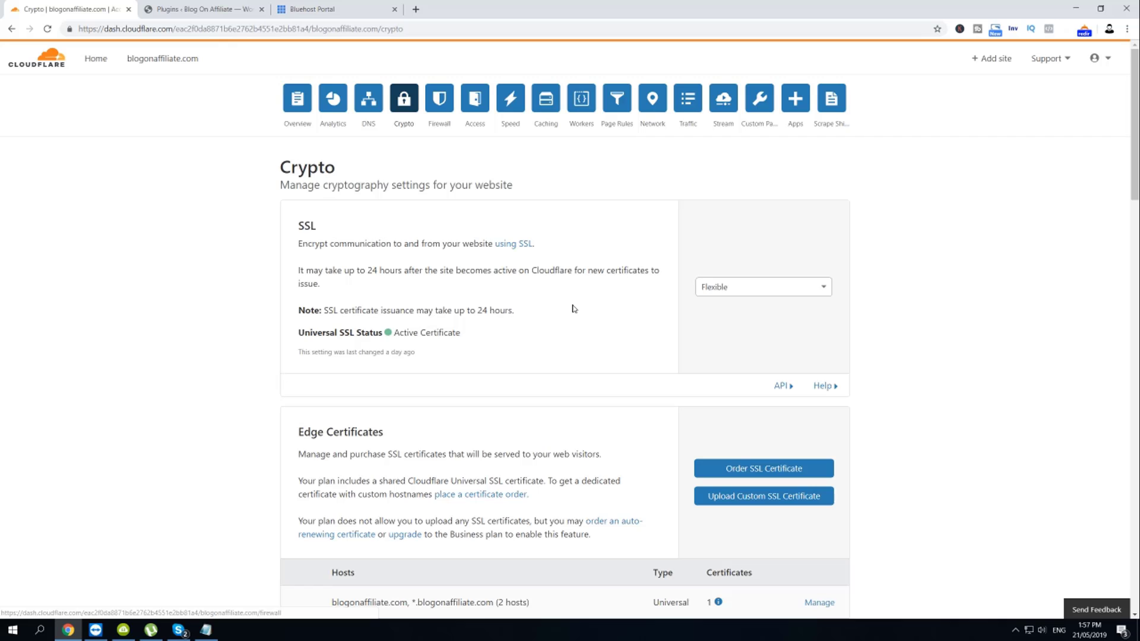
pyautogui.scroll(-3)
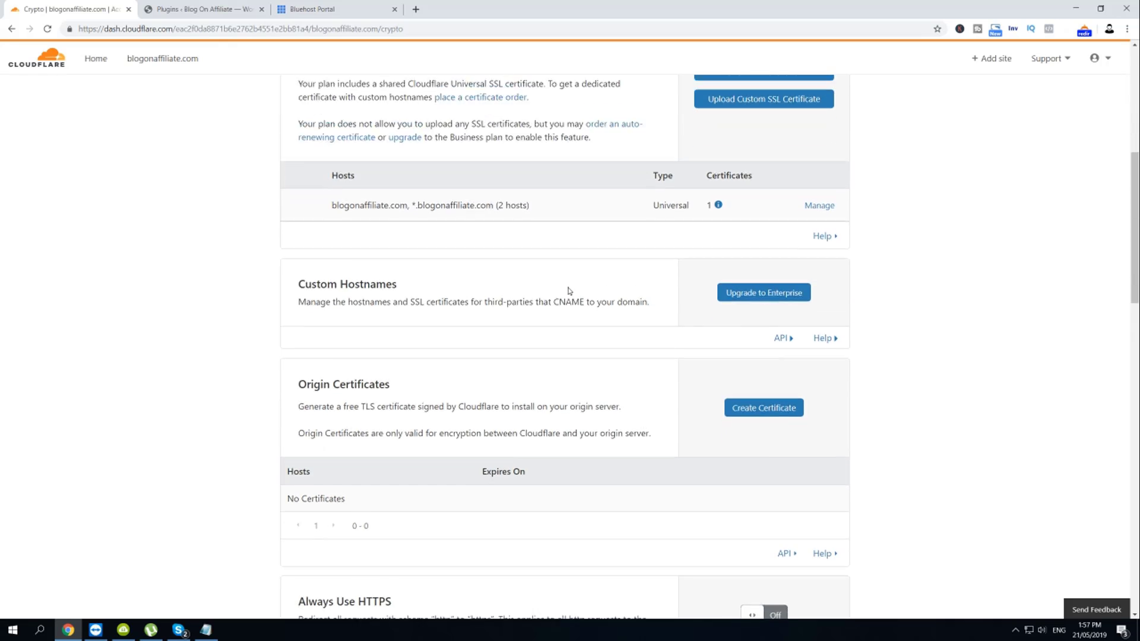
pyautogui.scroll(-3)
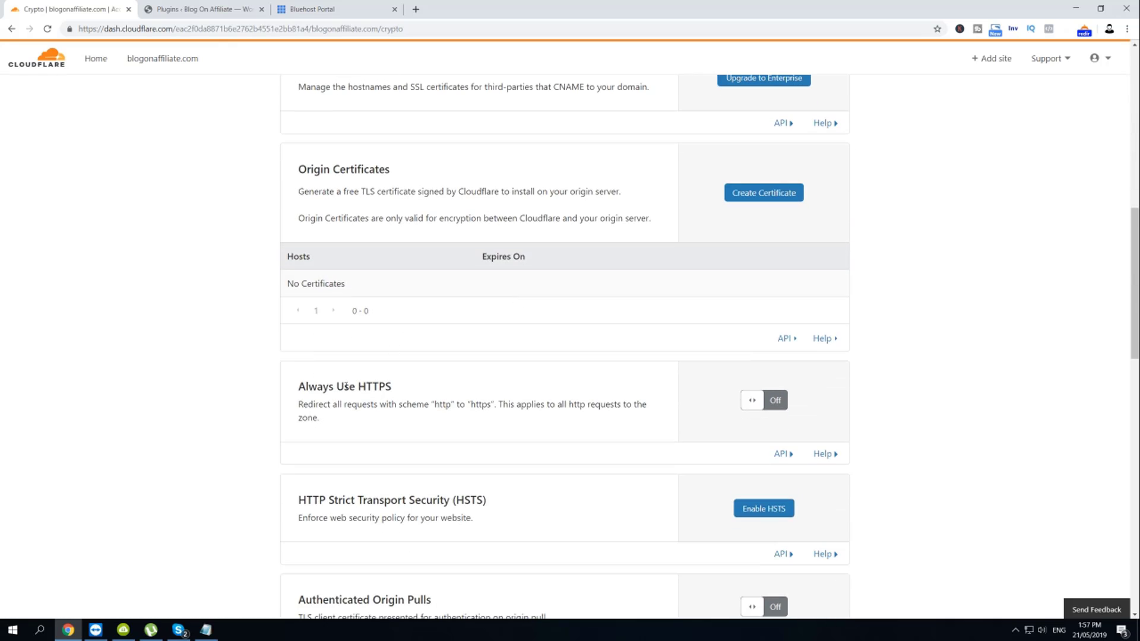
pyautogui.moveTo(764, 414)
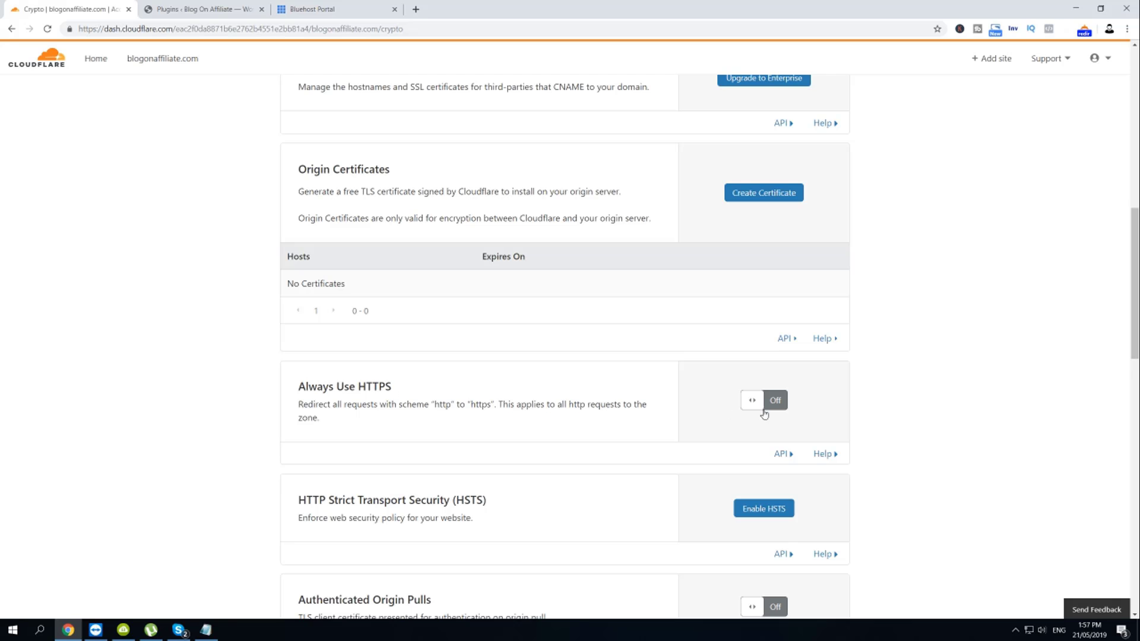
pyautogui.click(763, 399)
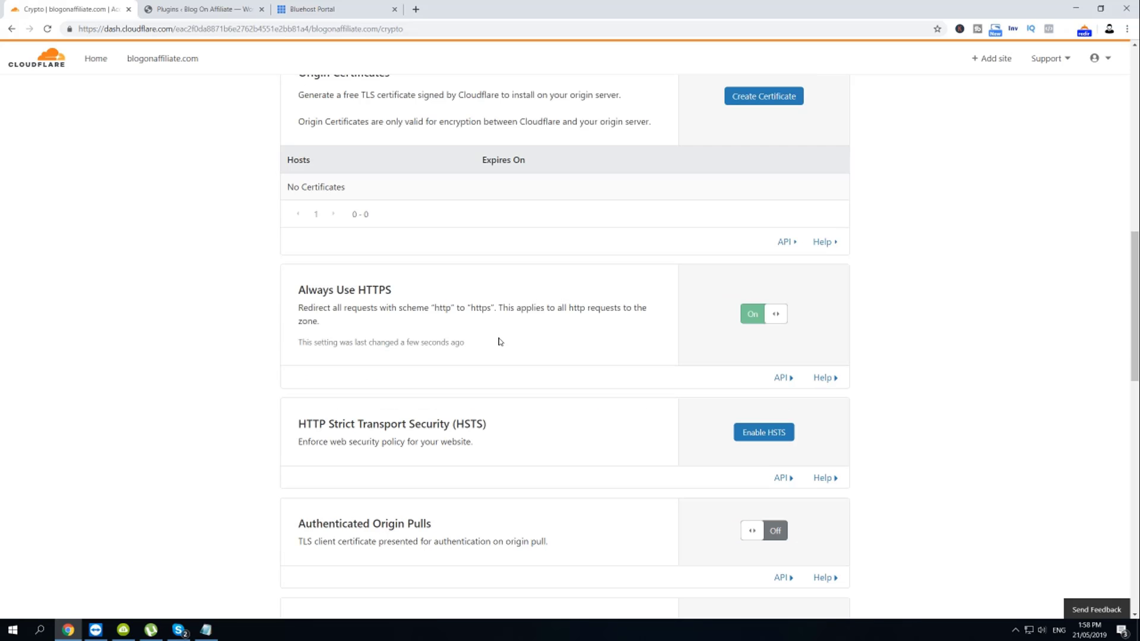
pyautogui.click(204, 8)
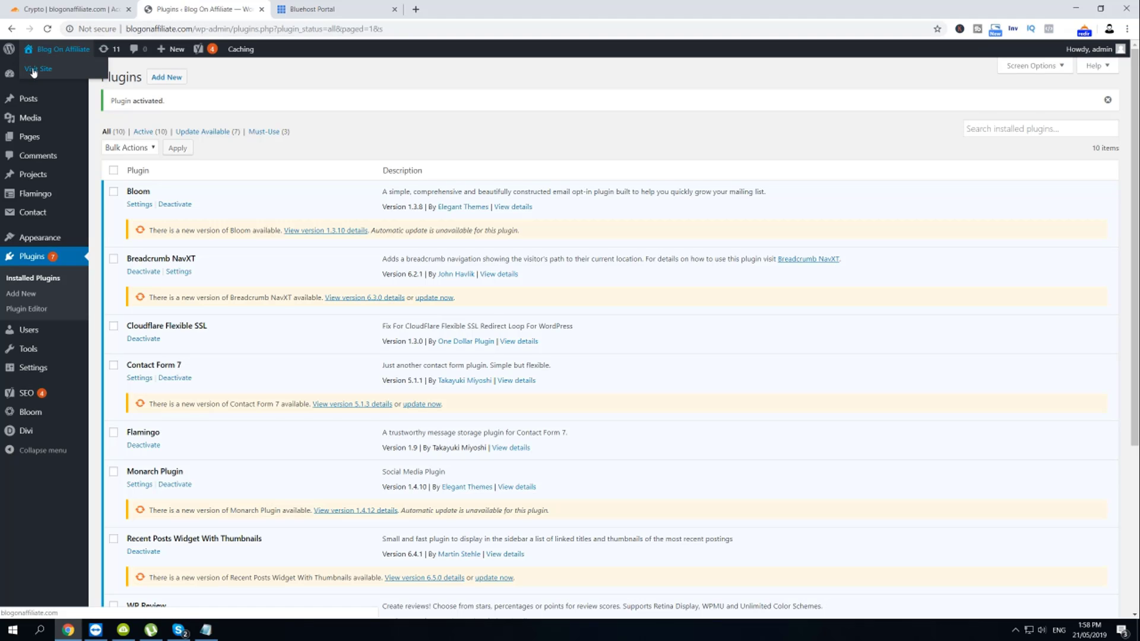
pyautogui.click(287, 29)
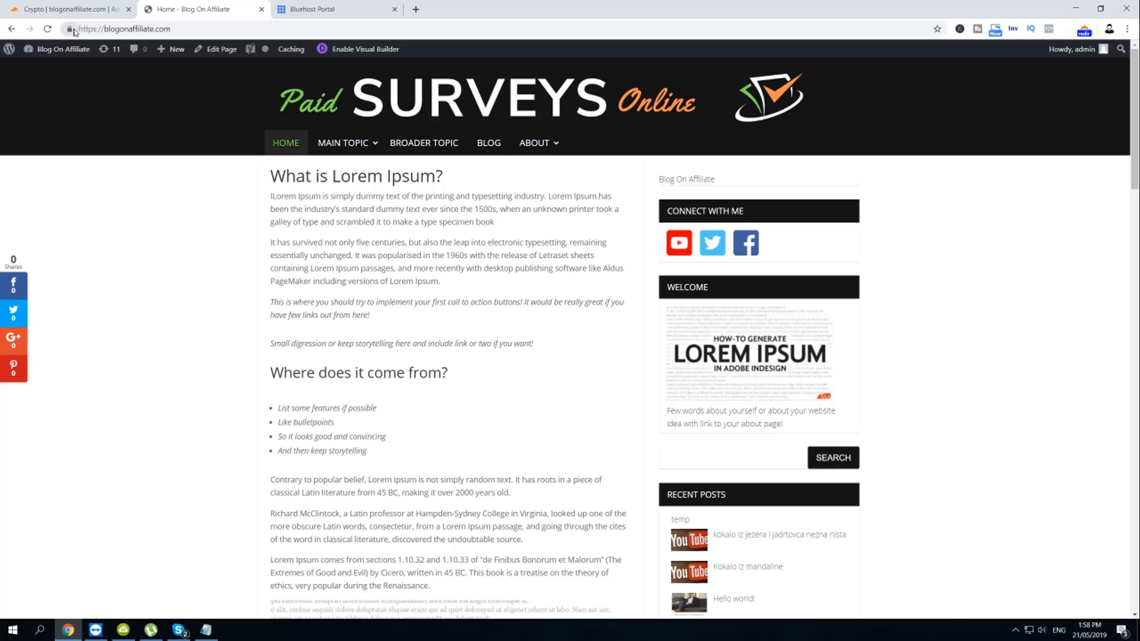
pyautogui.click(69, 29)
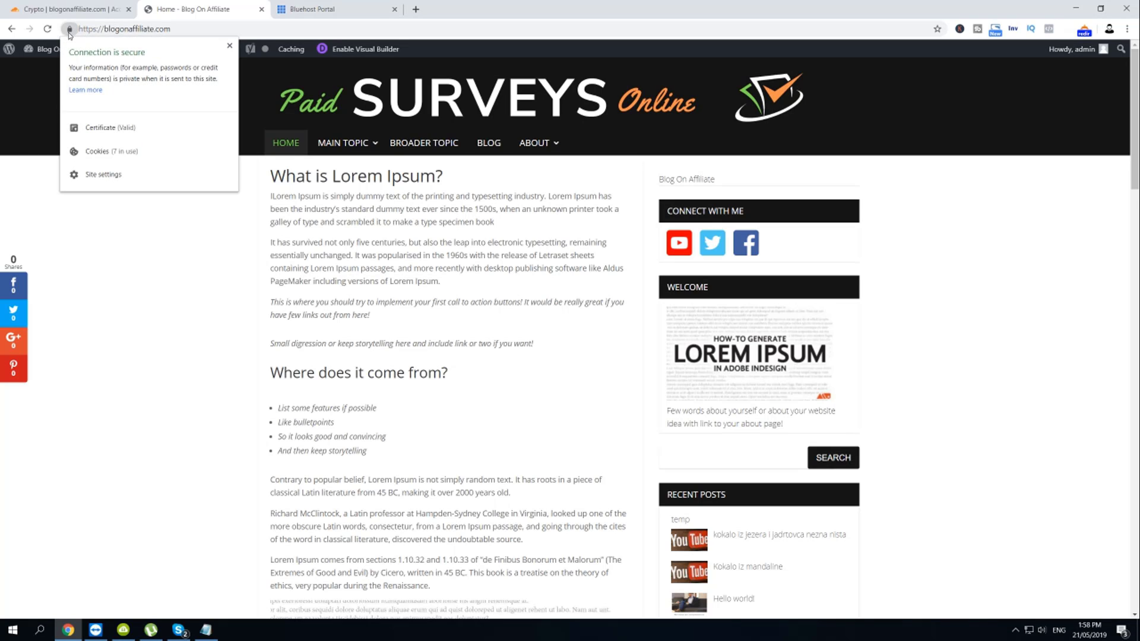
pyautogui.moveTo(132, 86)
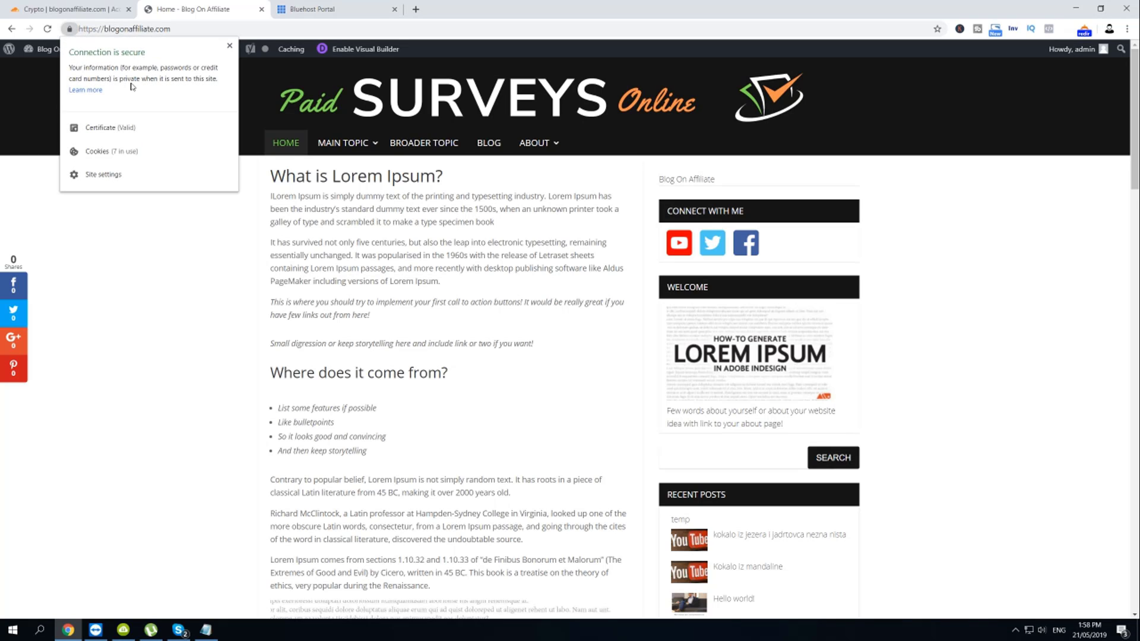